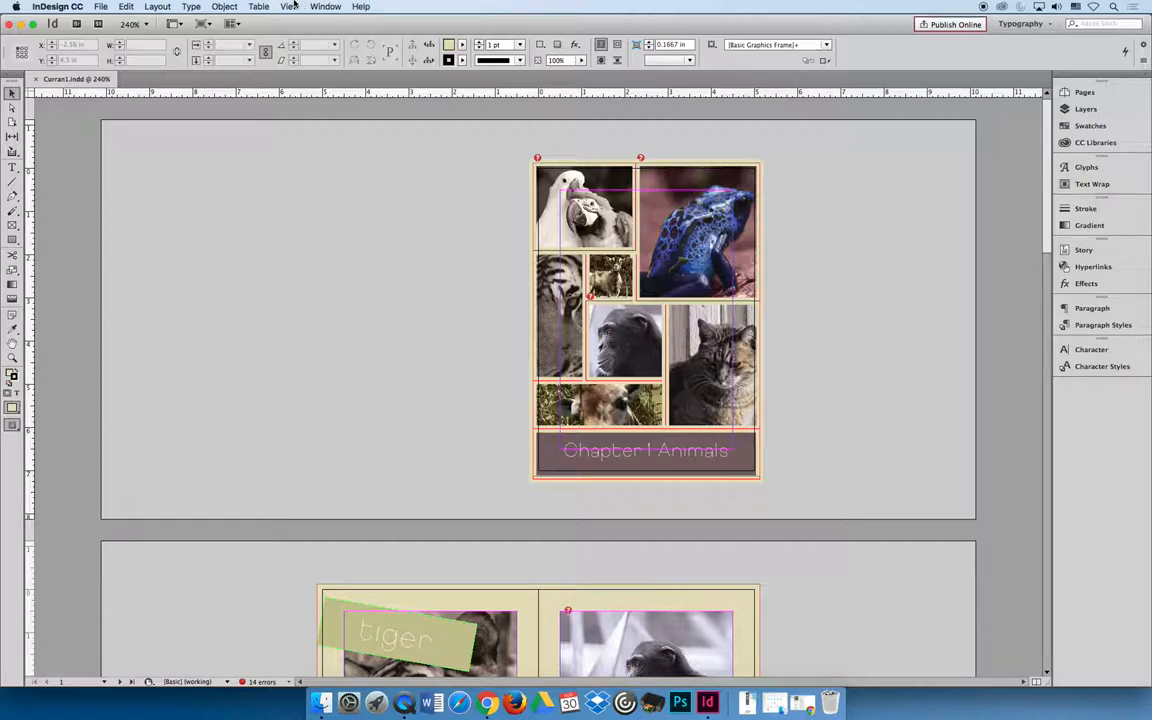
- Open the Preflight panel showing 14 link errors, plus the Links panel beside the page
click(326, 7)
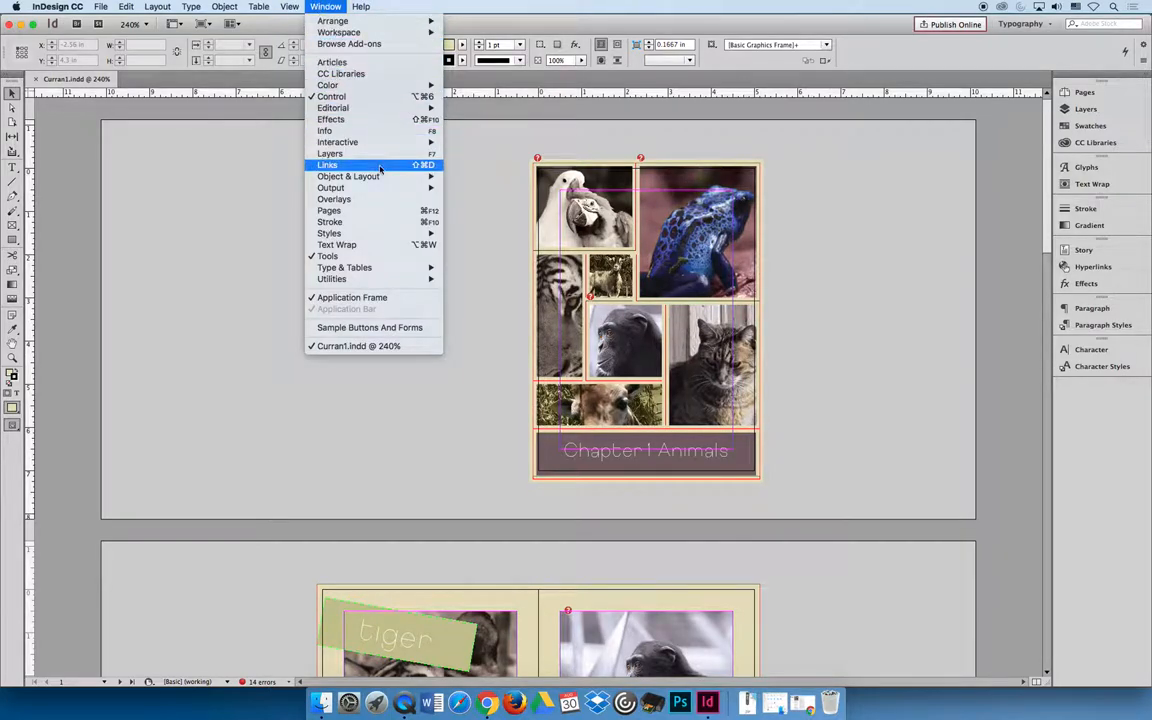
click(259, 195)
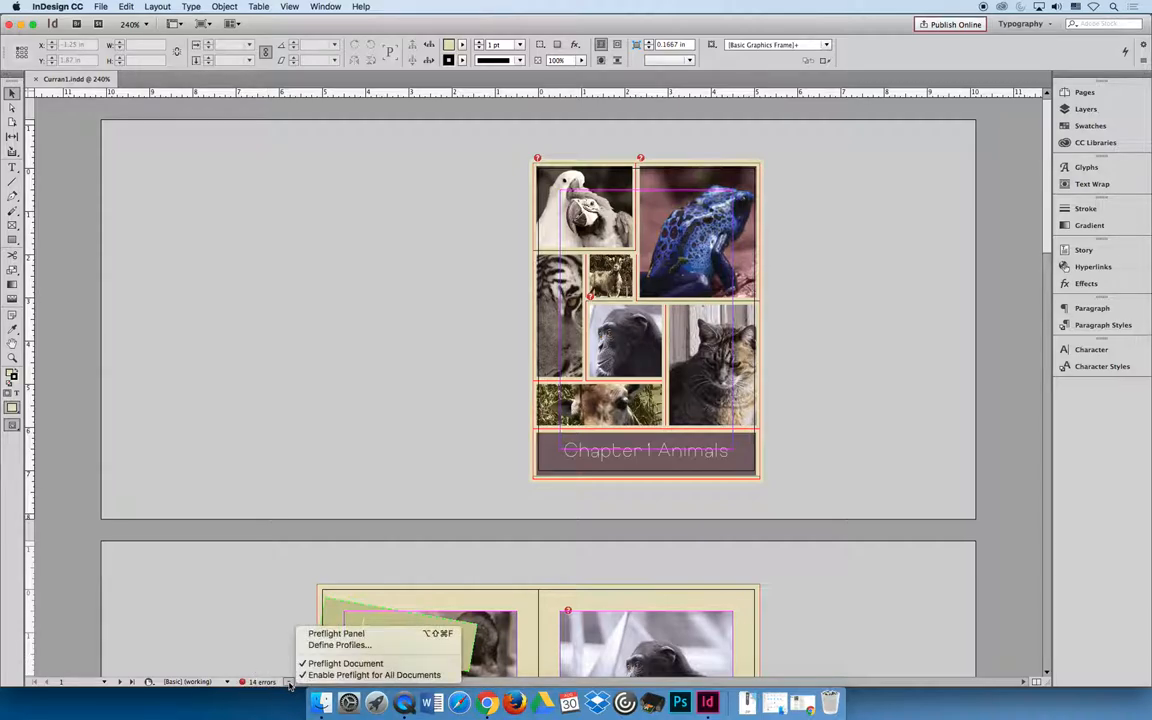
mouse_move(337, 633)
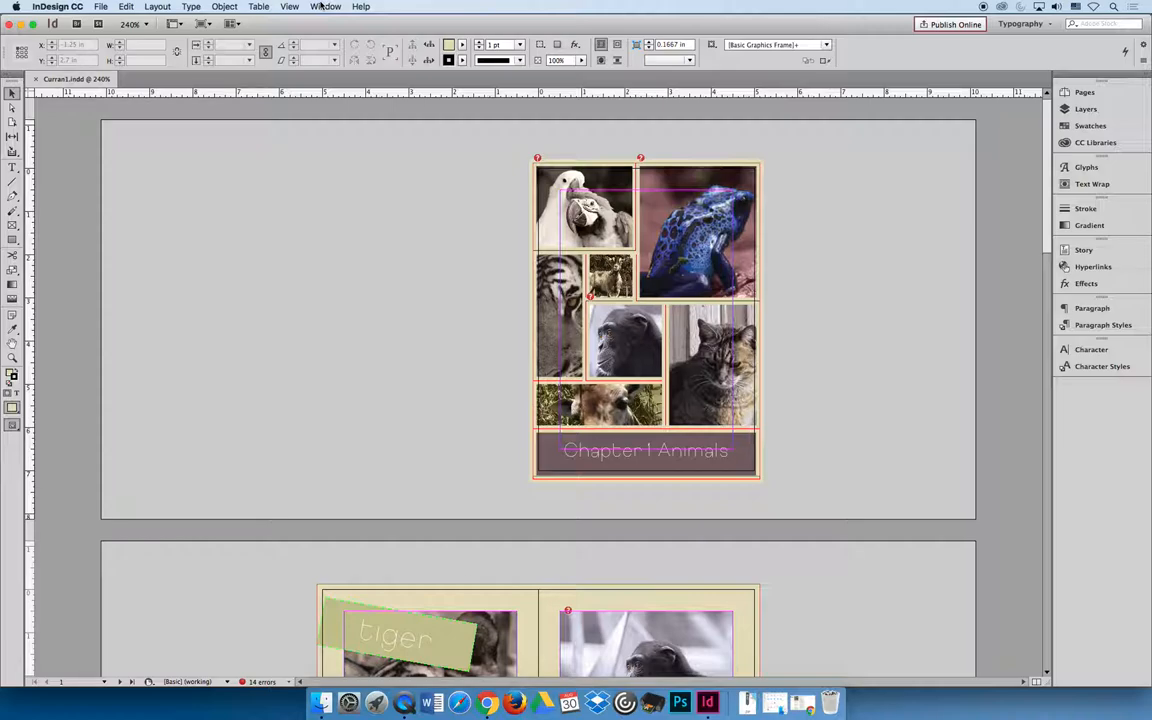
click(326, 7)
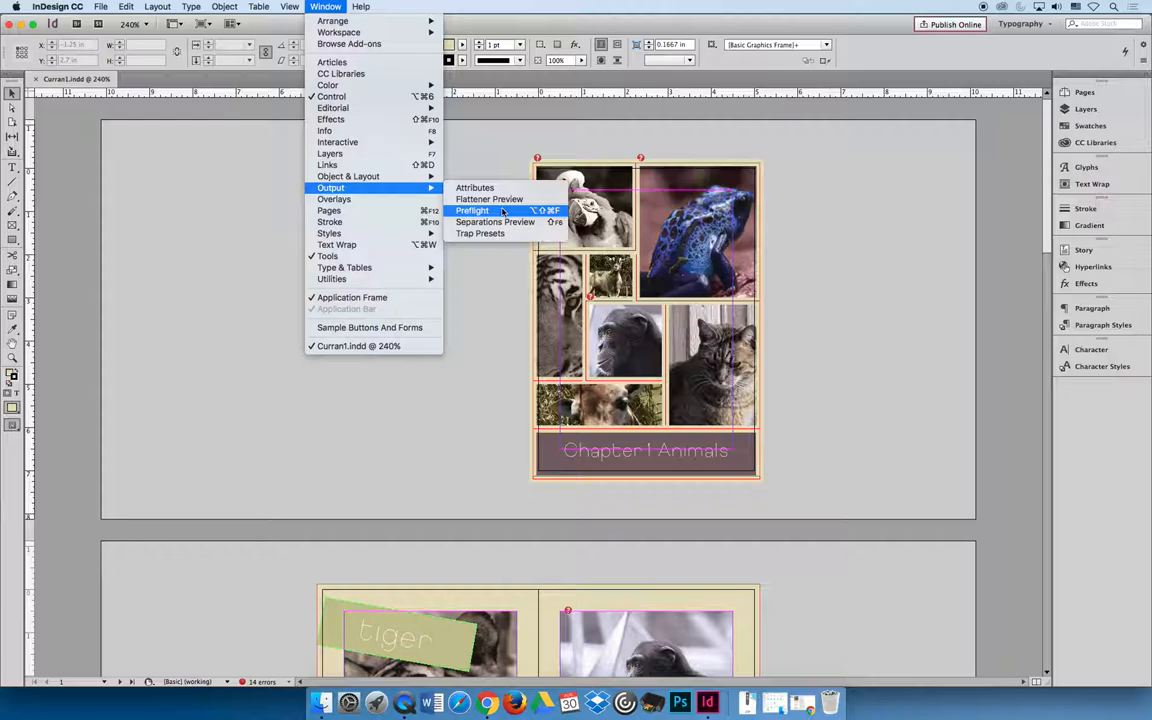
click(472, 210)
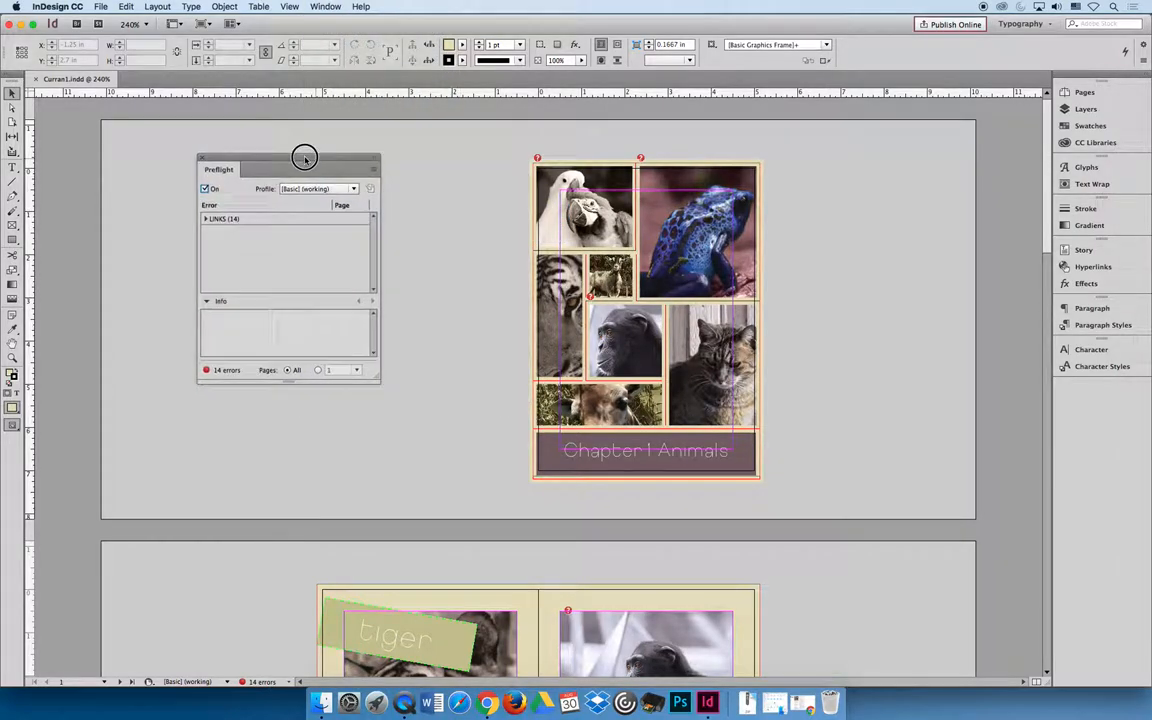
click(326, 7)
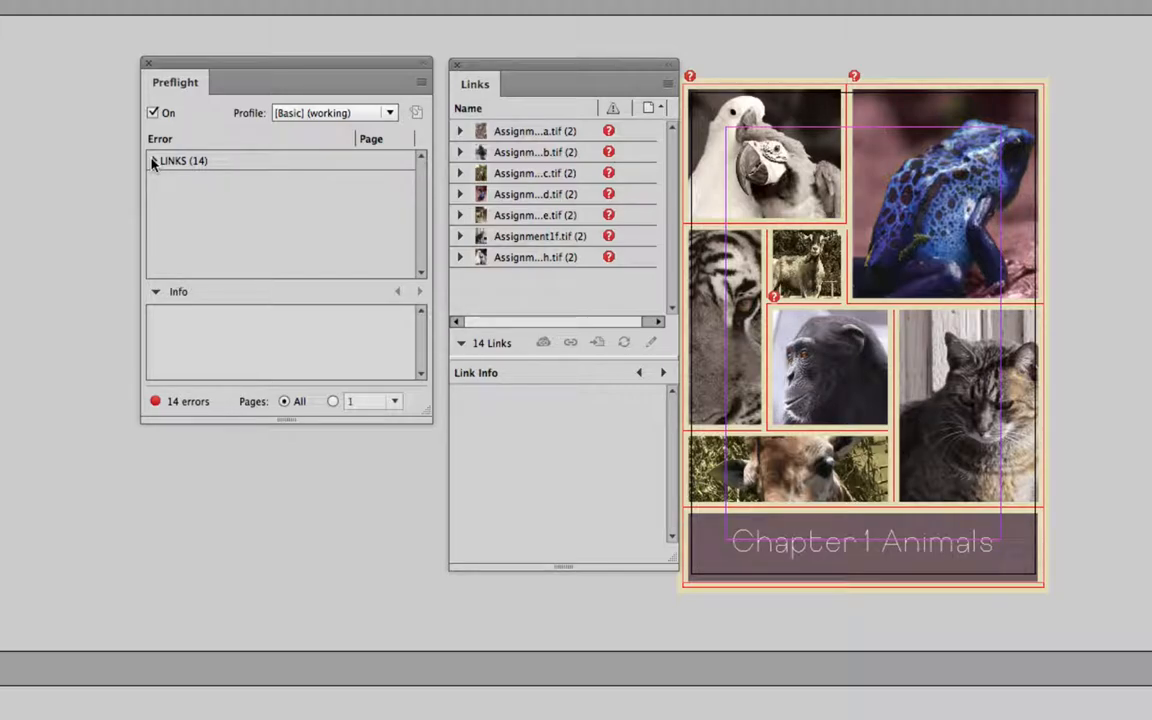
- Expand LINKS and Missing link in Preflight, then scroll through the missing Assignment files
click(151, 160)
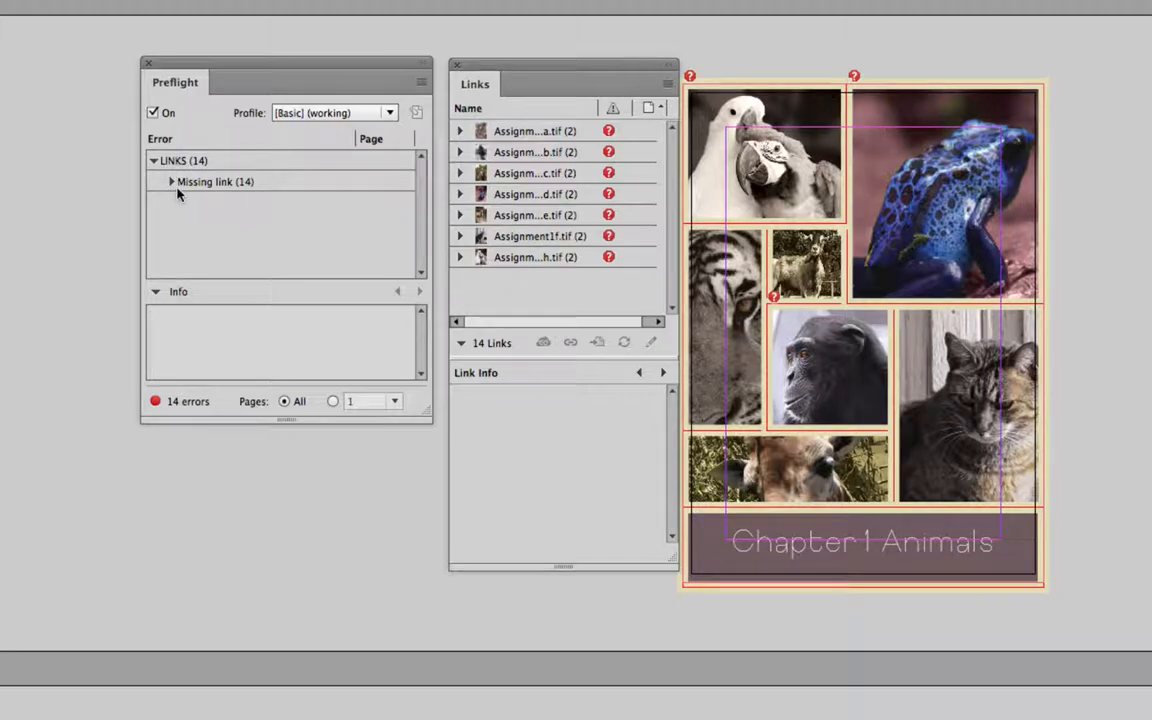
mouse_move(213, 205)
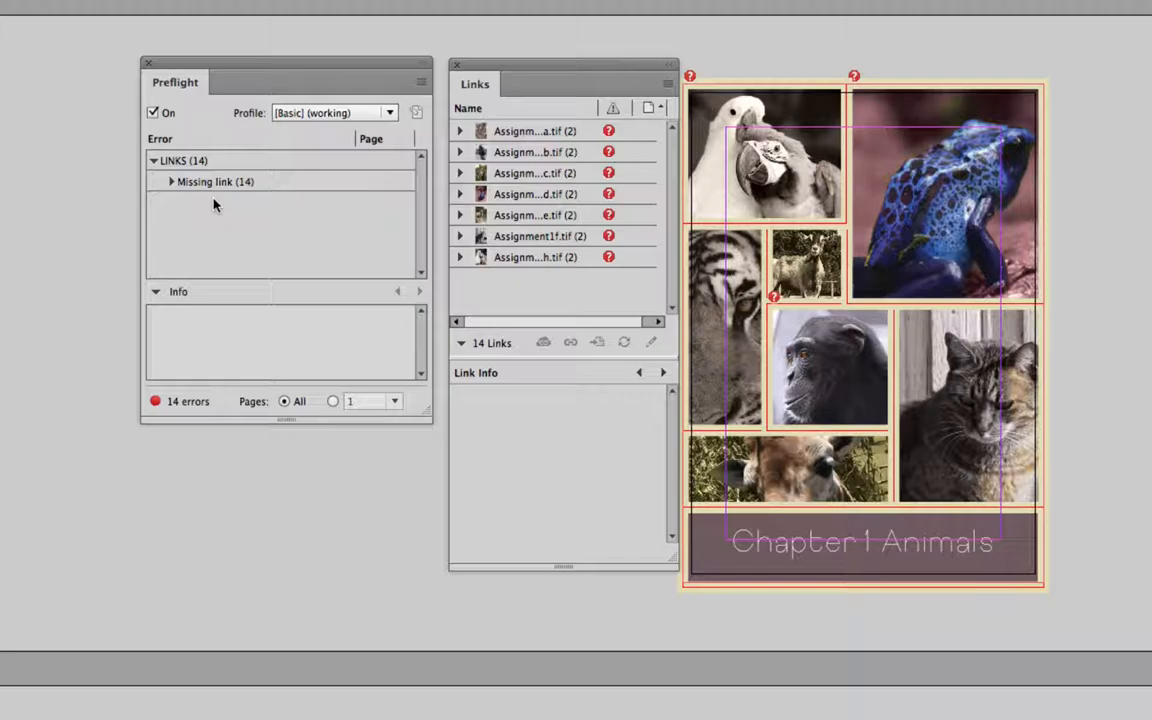
mouse_move(197, 196)
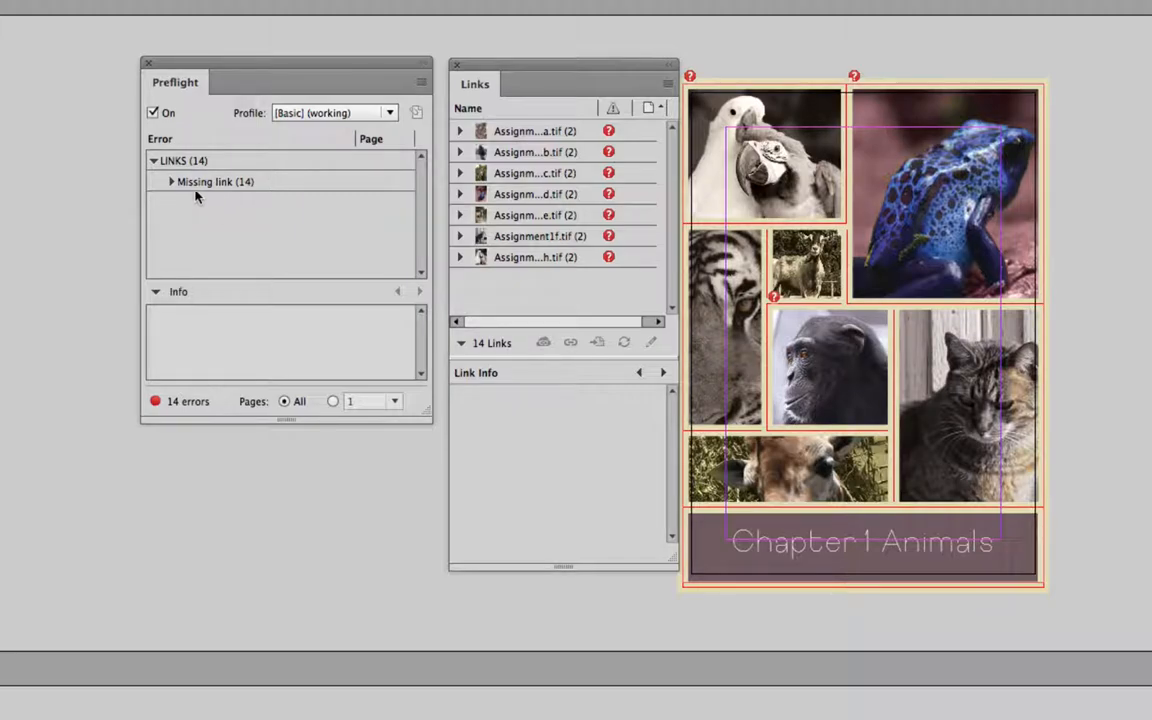
click(171, 181)
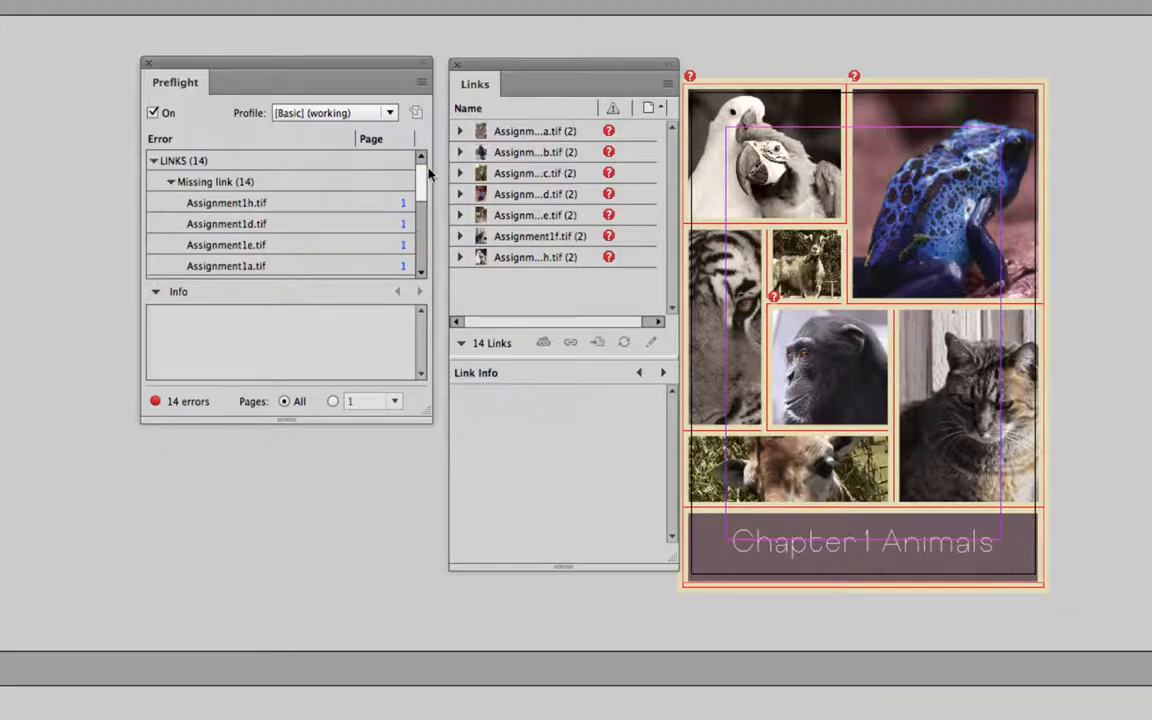
scroll(down, 3)
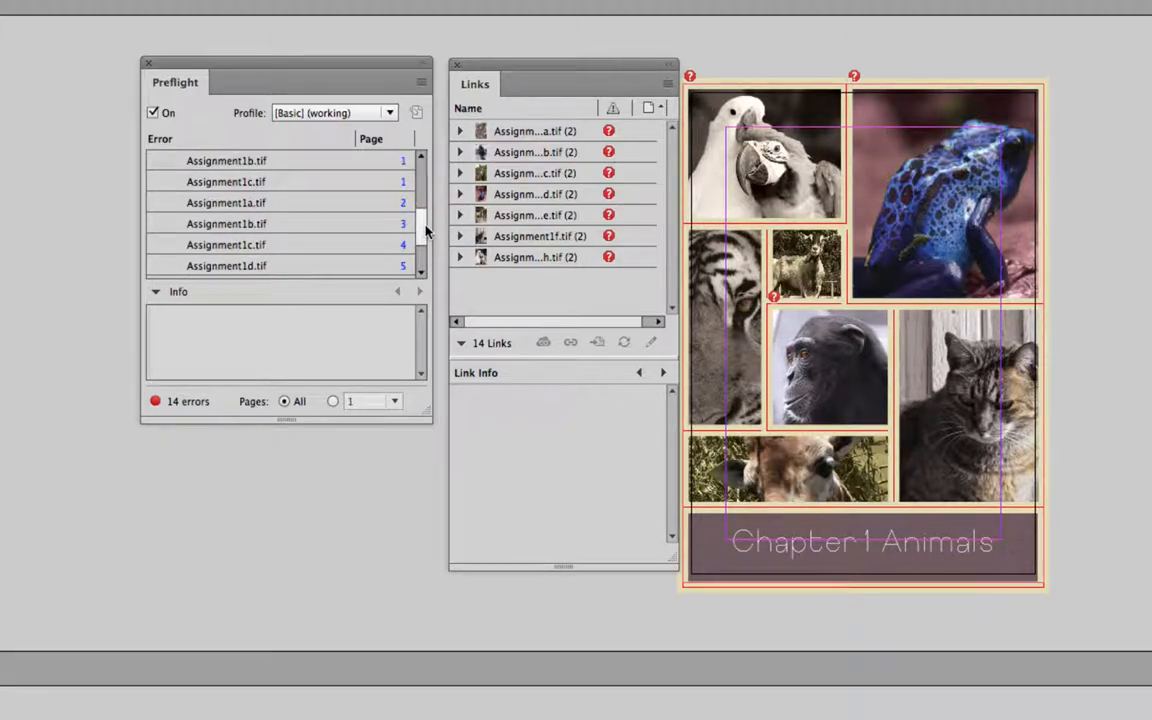
mouse_move(237, 258)
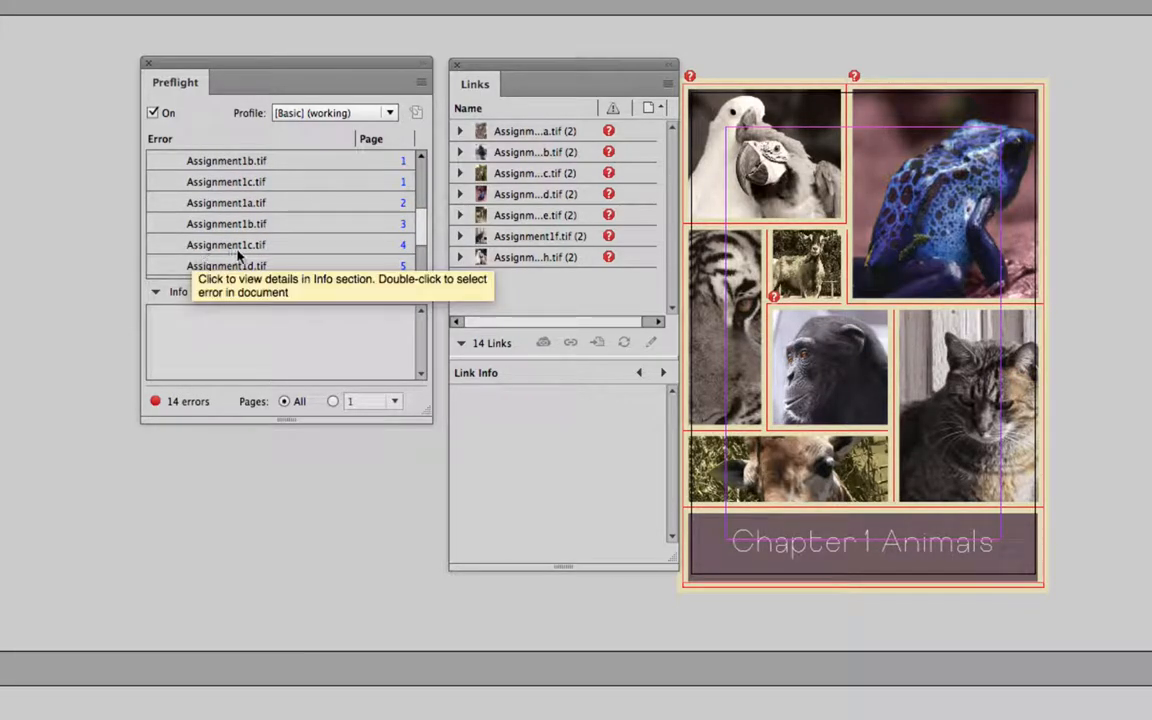
mouse_move(404, 250)
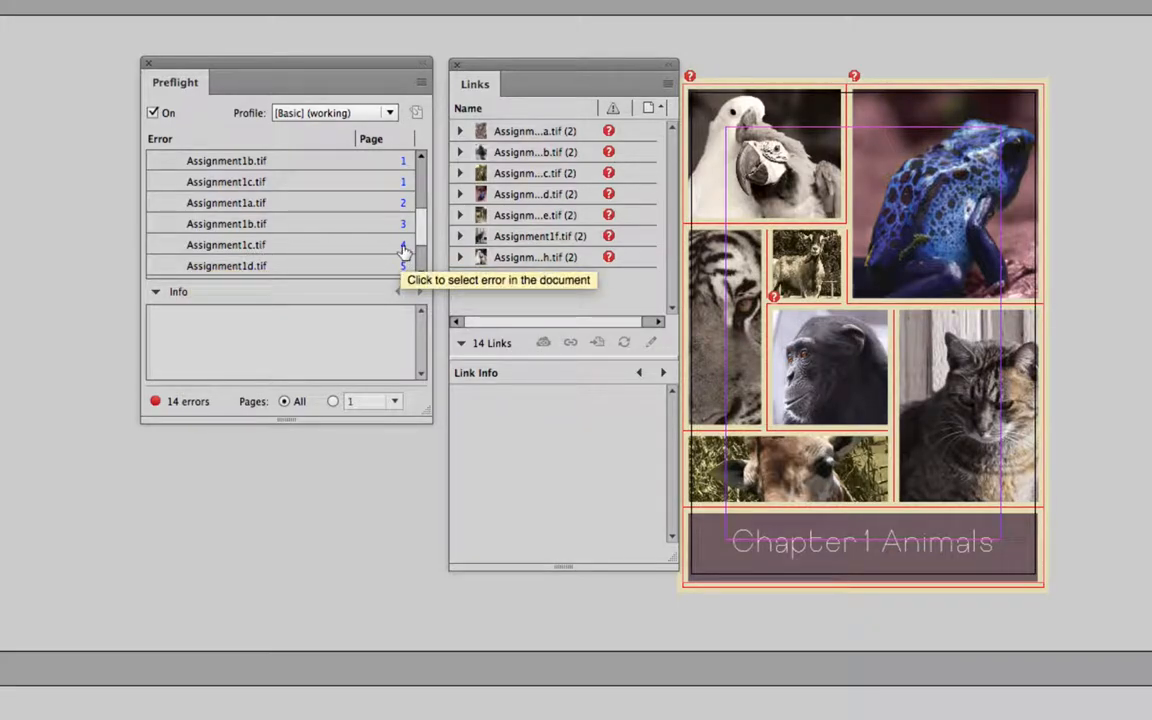
- Jump to the missing Assignment1c.tif giraffe image on page 4
click(226, 244)
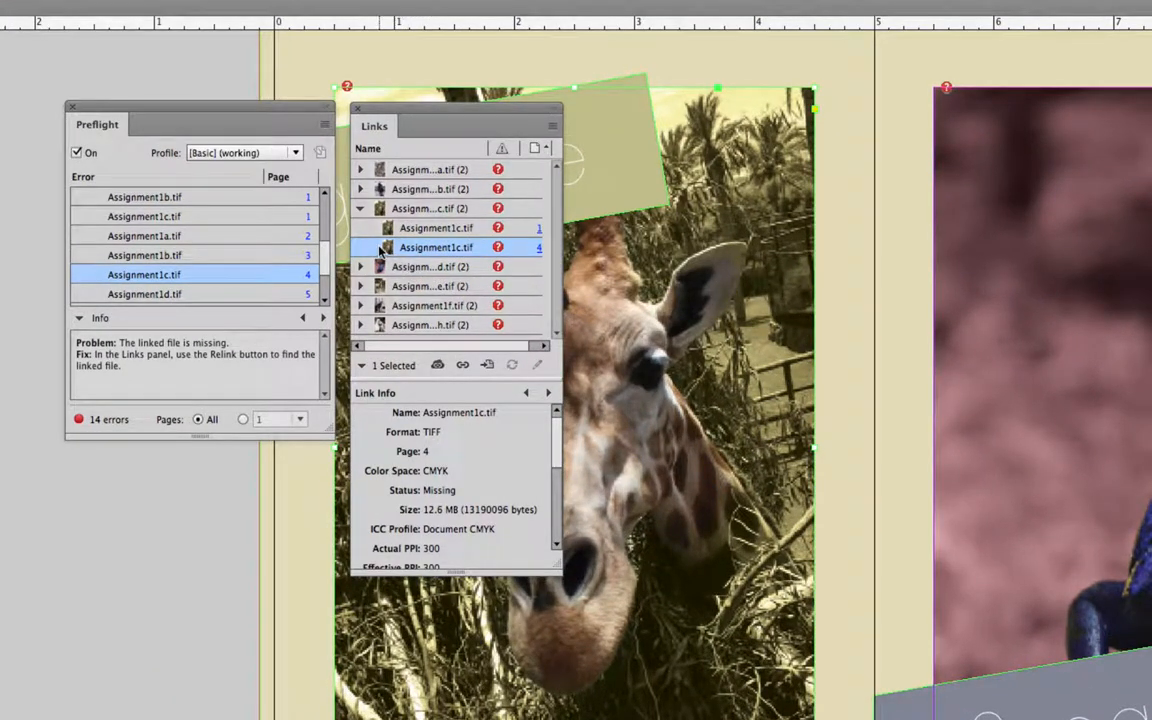
mouse_move(435, 247)
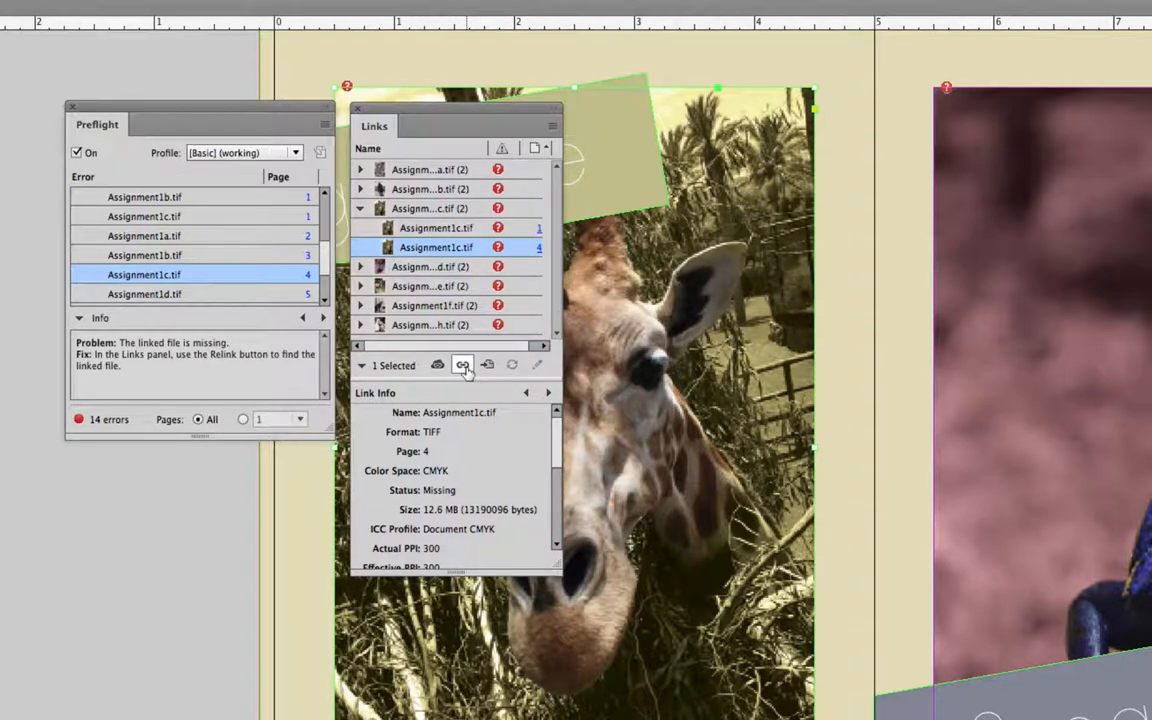
mouse_move(462, 365)
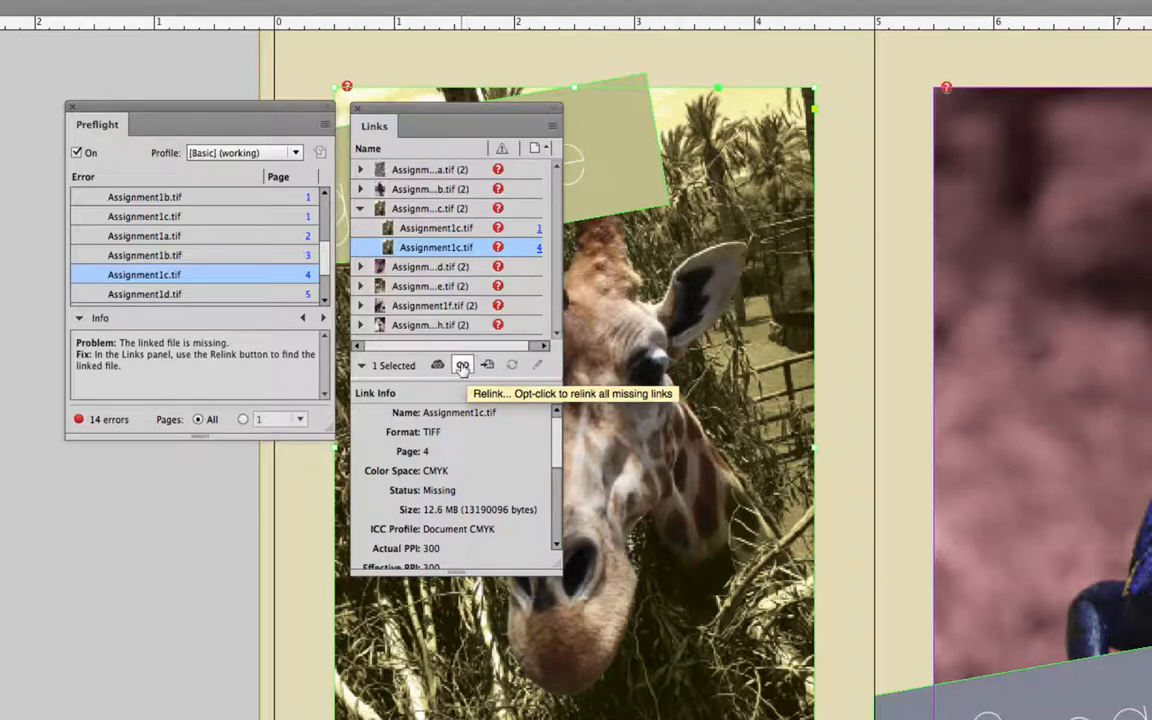
mouse_move(437, 365)
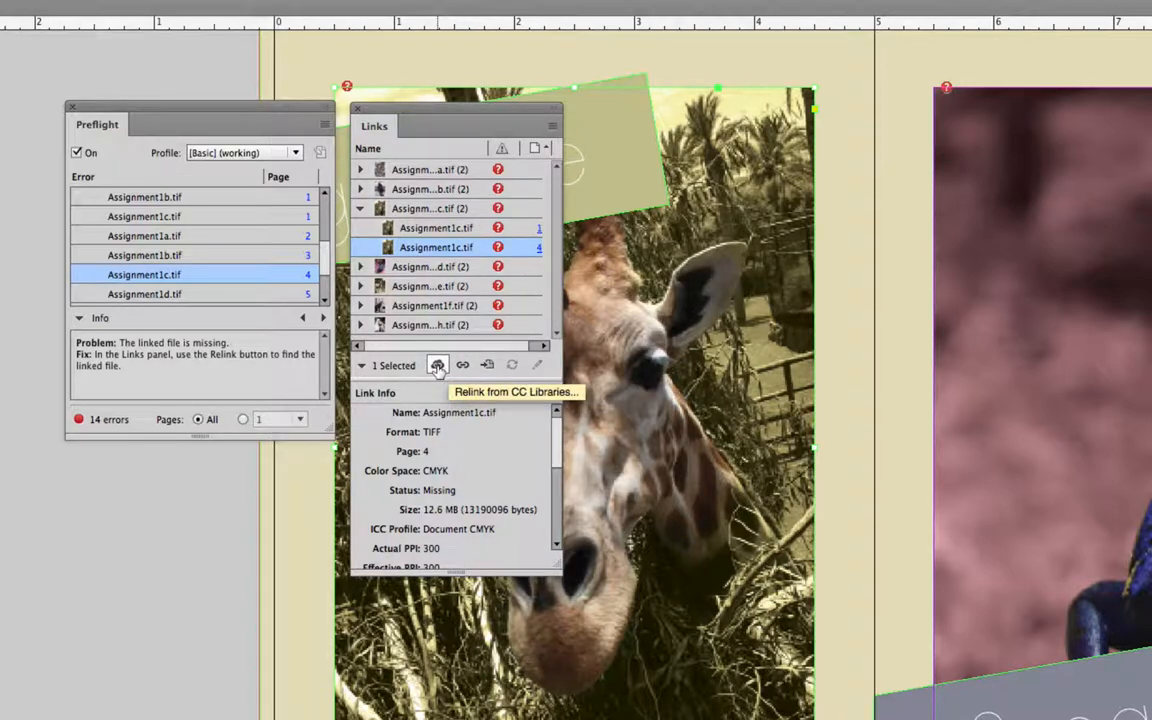
mouse_move(462, 364)
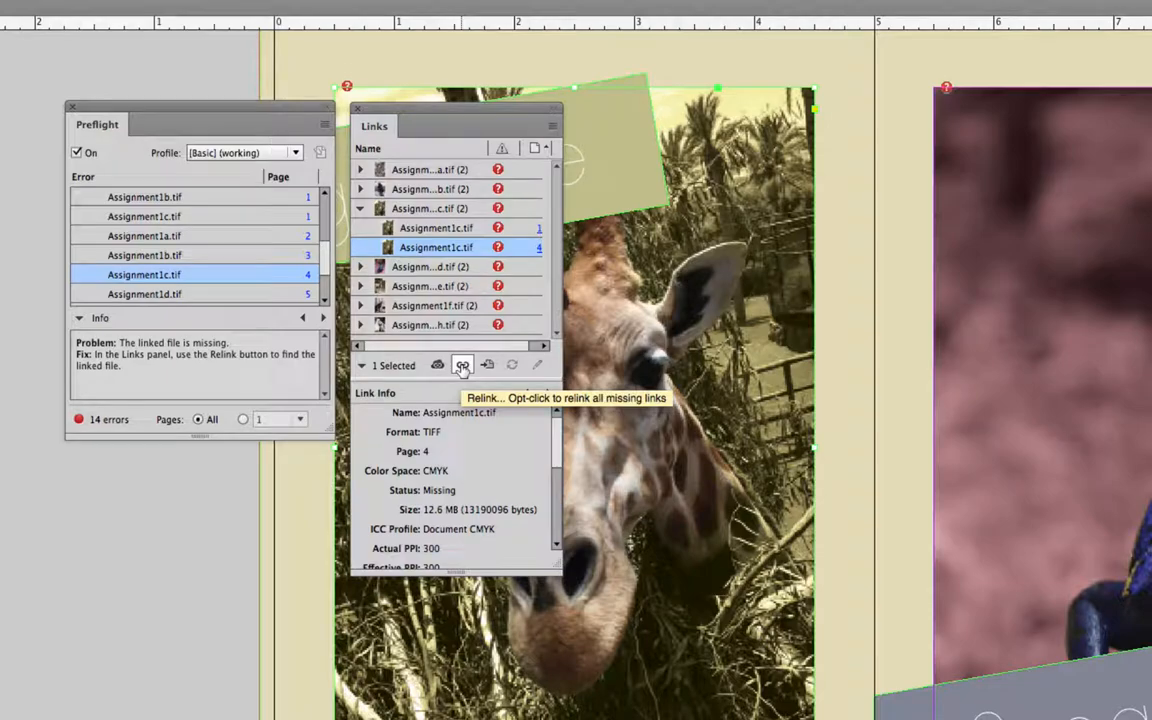
click(462, 365)
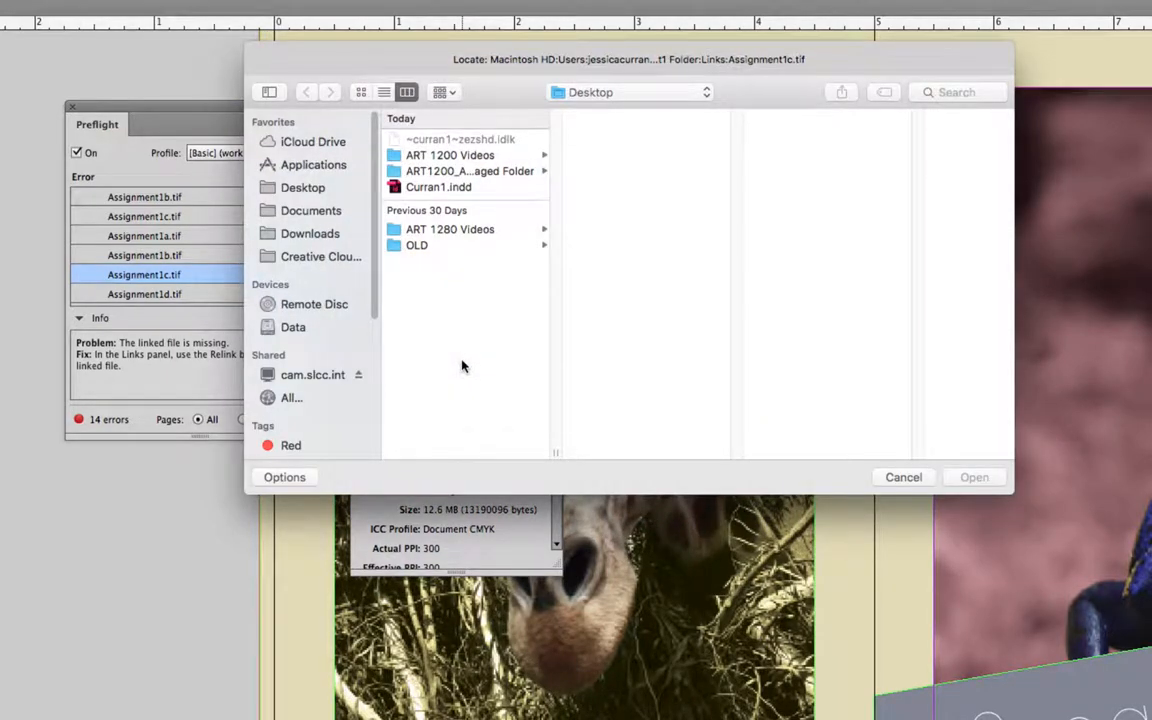
click(903, 477)
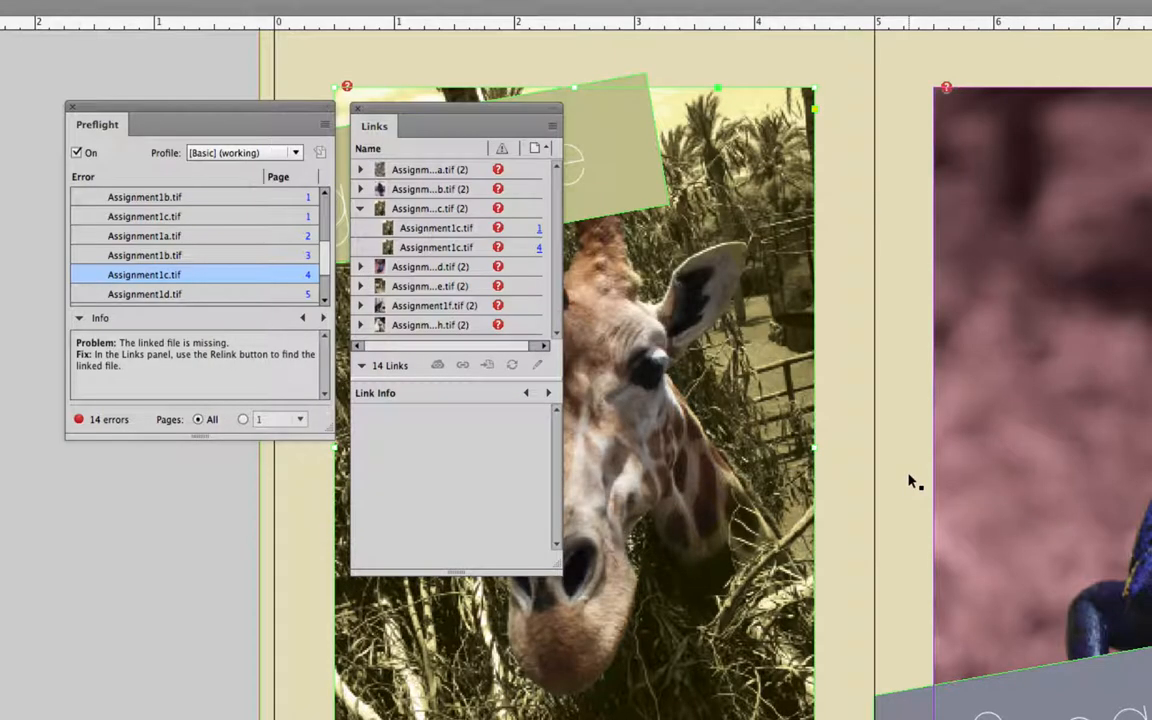
mouse_move(742, 448)
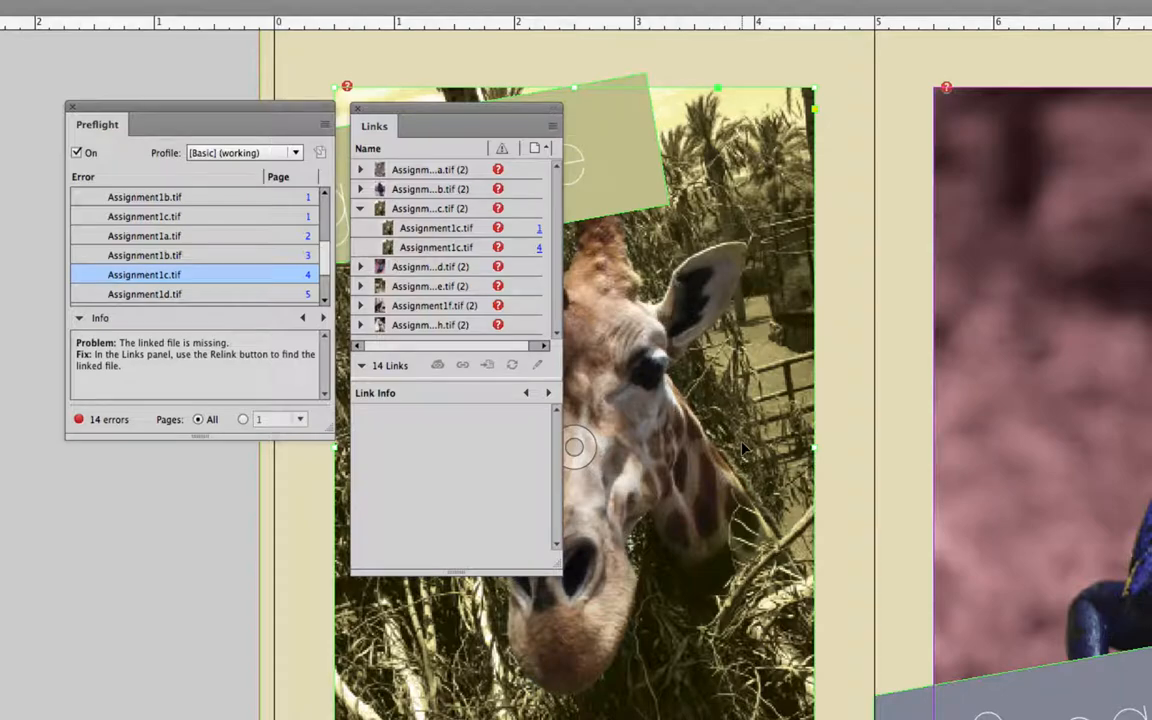
mouse_move(805, 358)
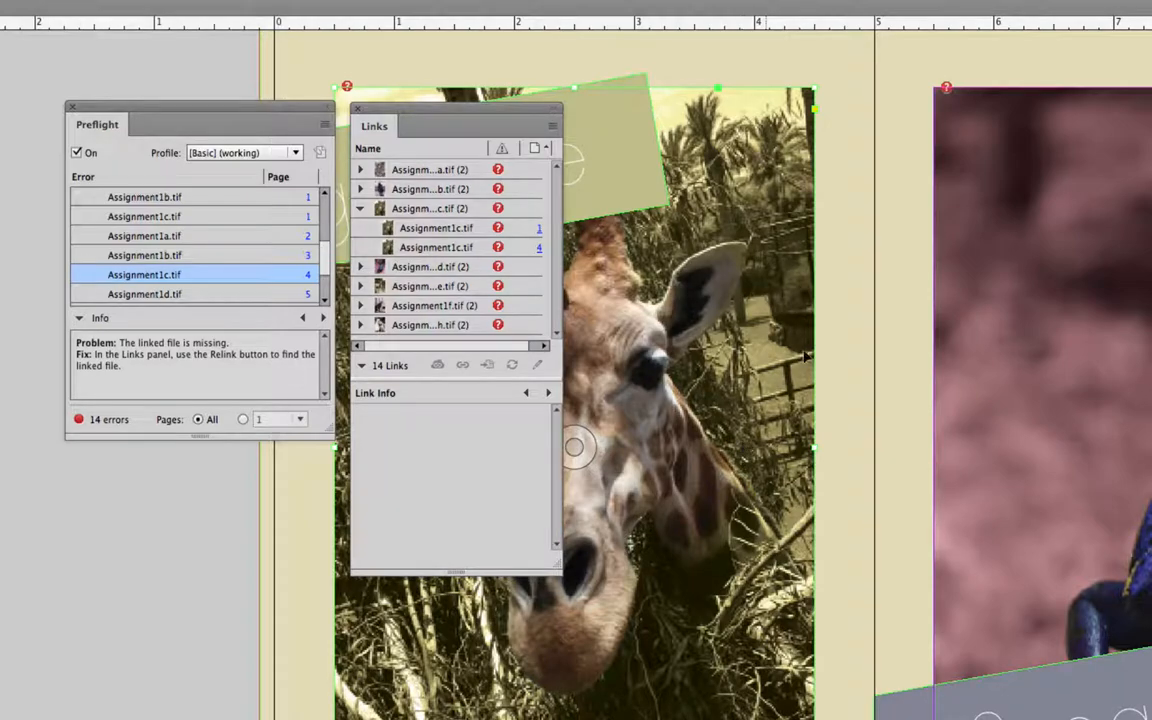
mouse_move(435, 228)
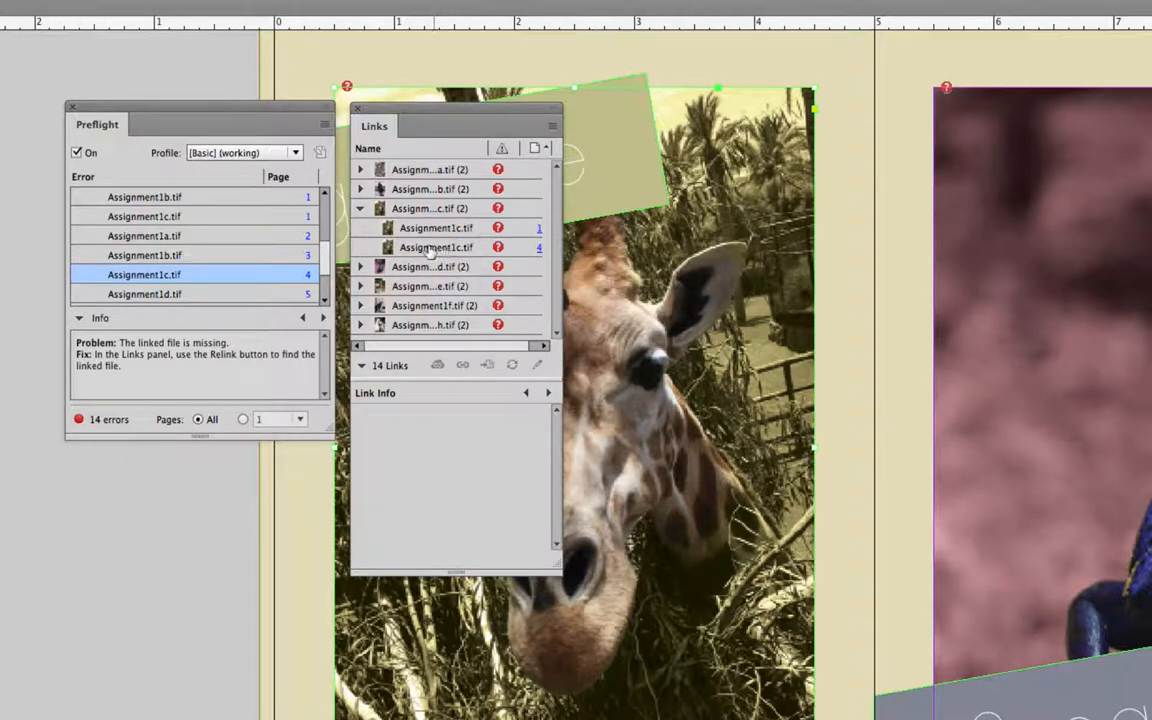
click(435, 247)
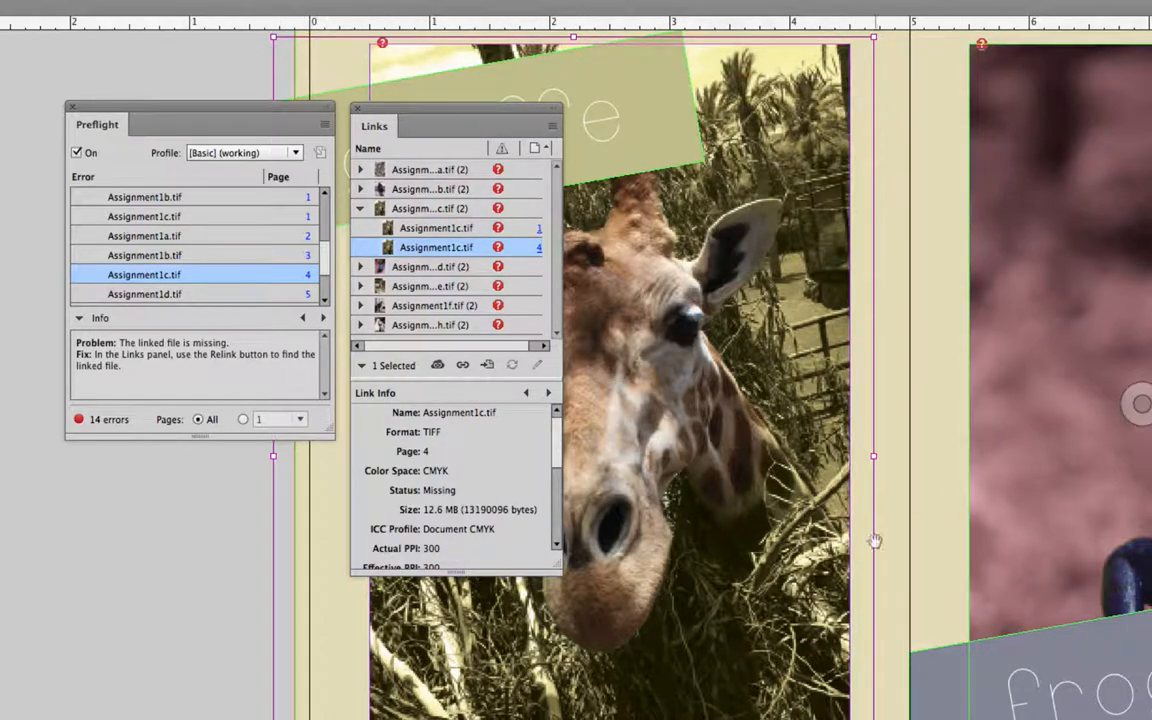
mouse_move(510, 517)
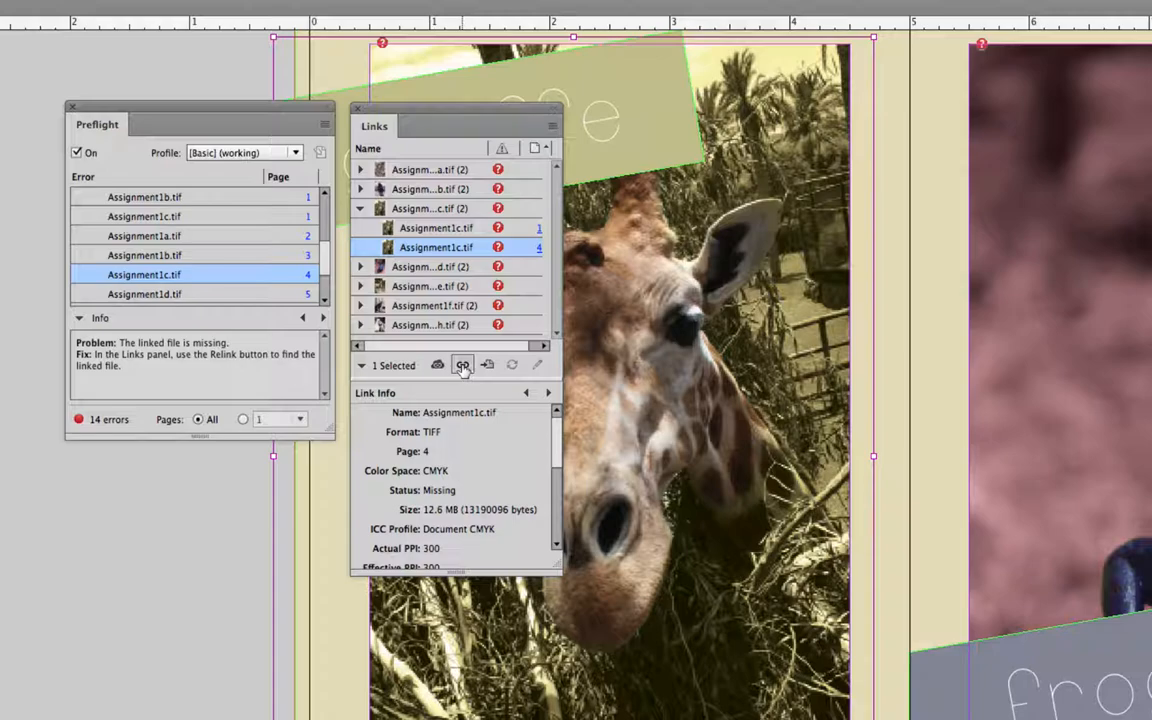
- Start relinking Assignment1c.tif to browse the ART1200 folder of renamed images
click(462, 364)
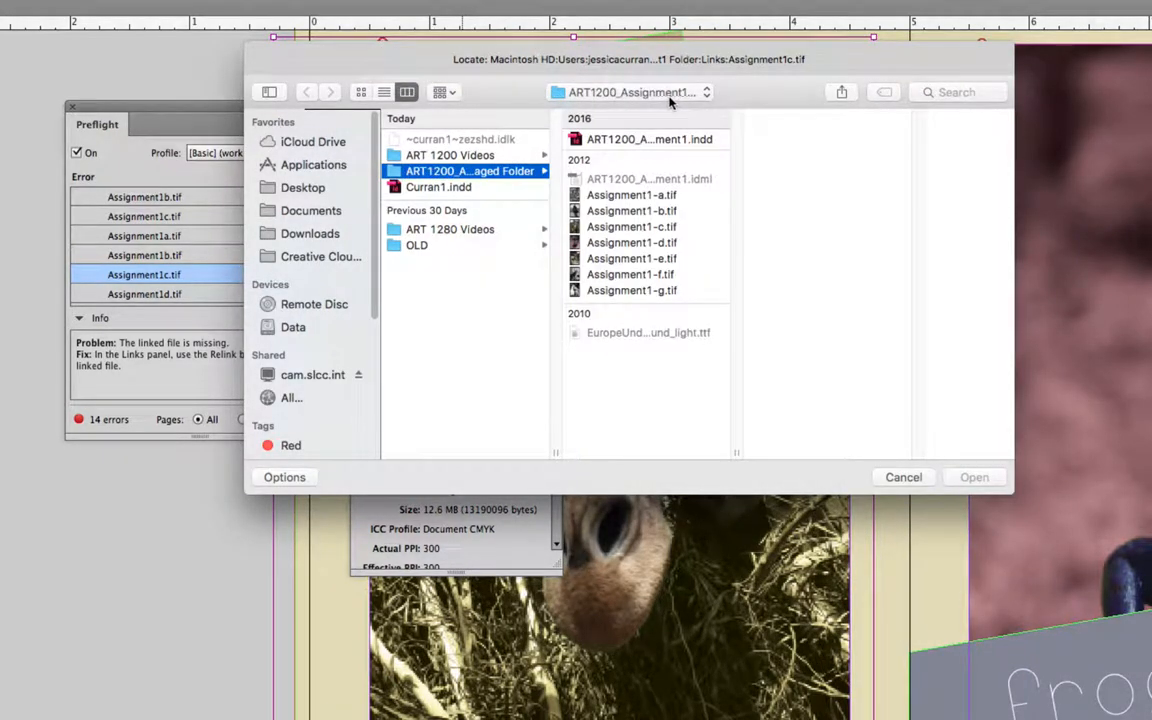
mouse_move(703, 117)
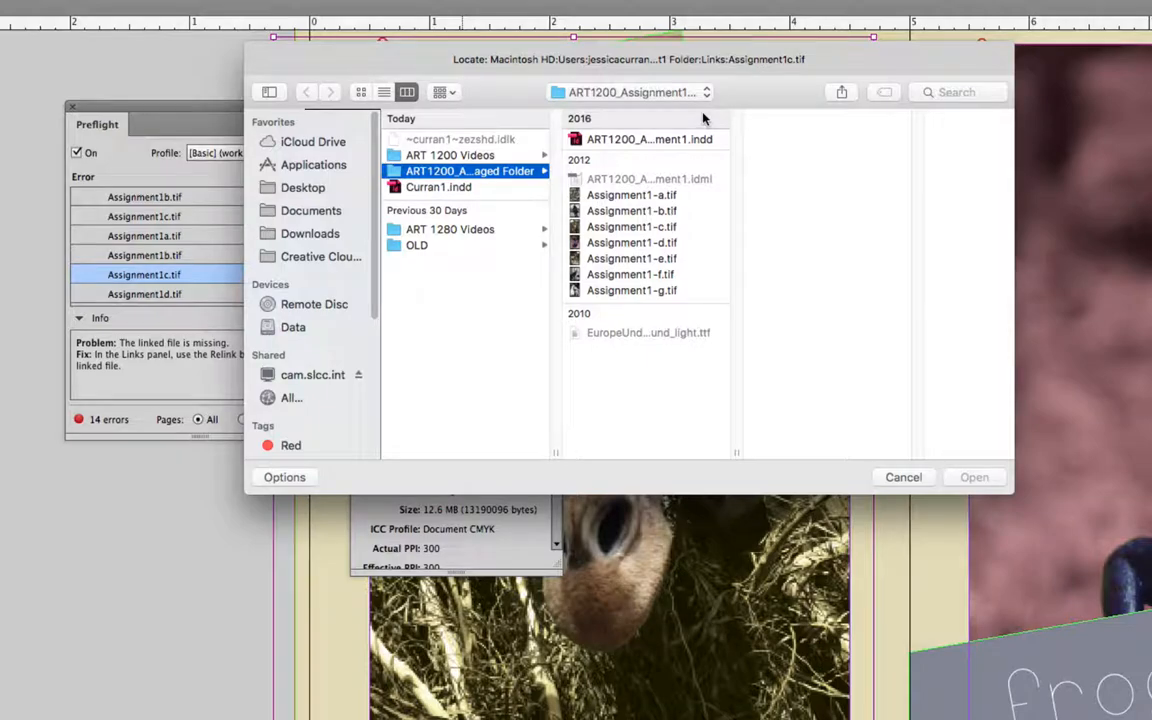
- Select the renamed giraffe file Assignment1-c.tif to preview it
click(631, 226)
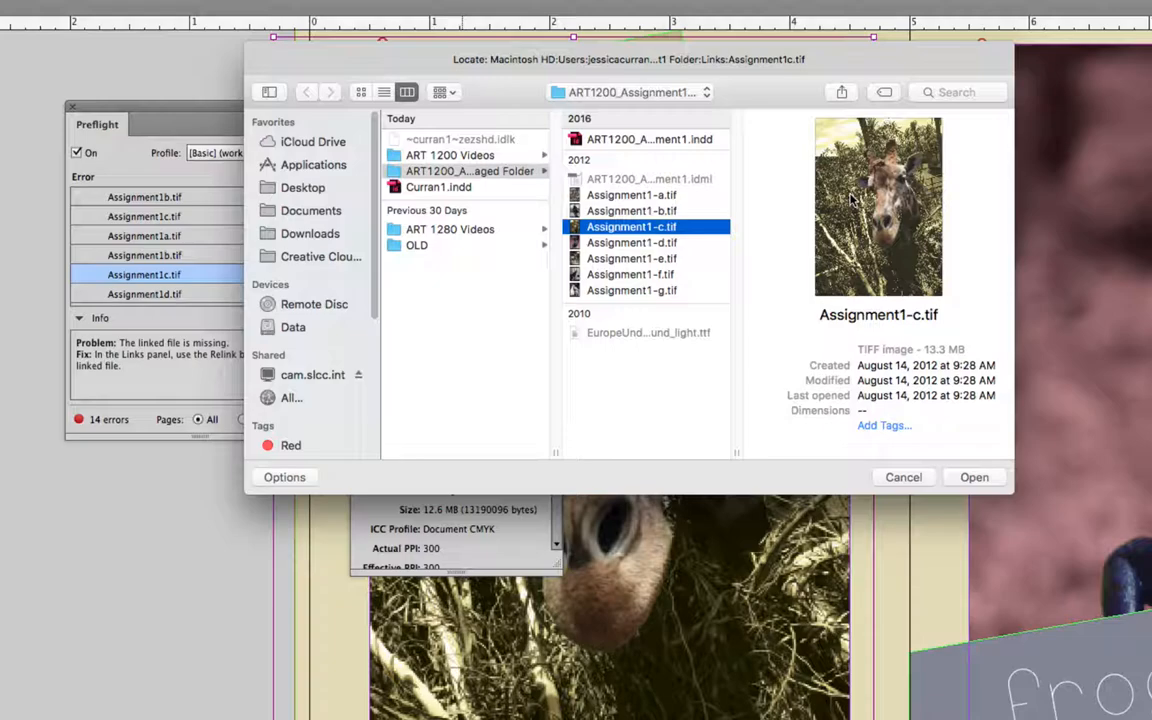
mouse_move(780, 297)
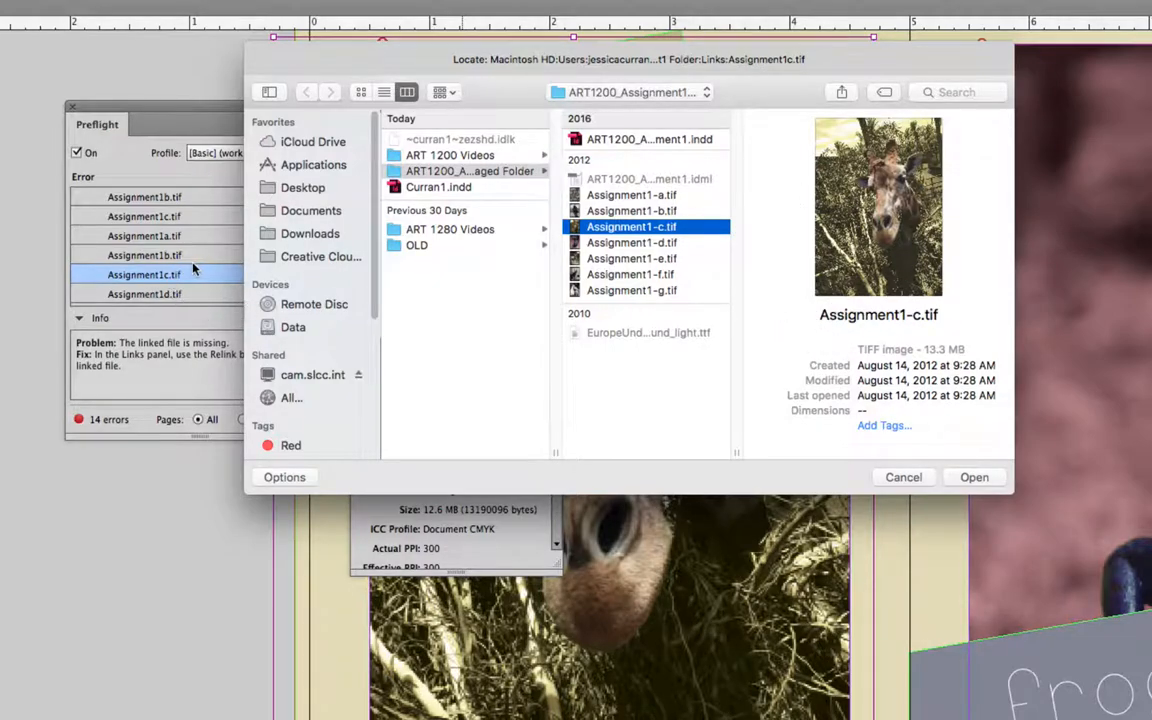
mouse_move(150, 291)
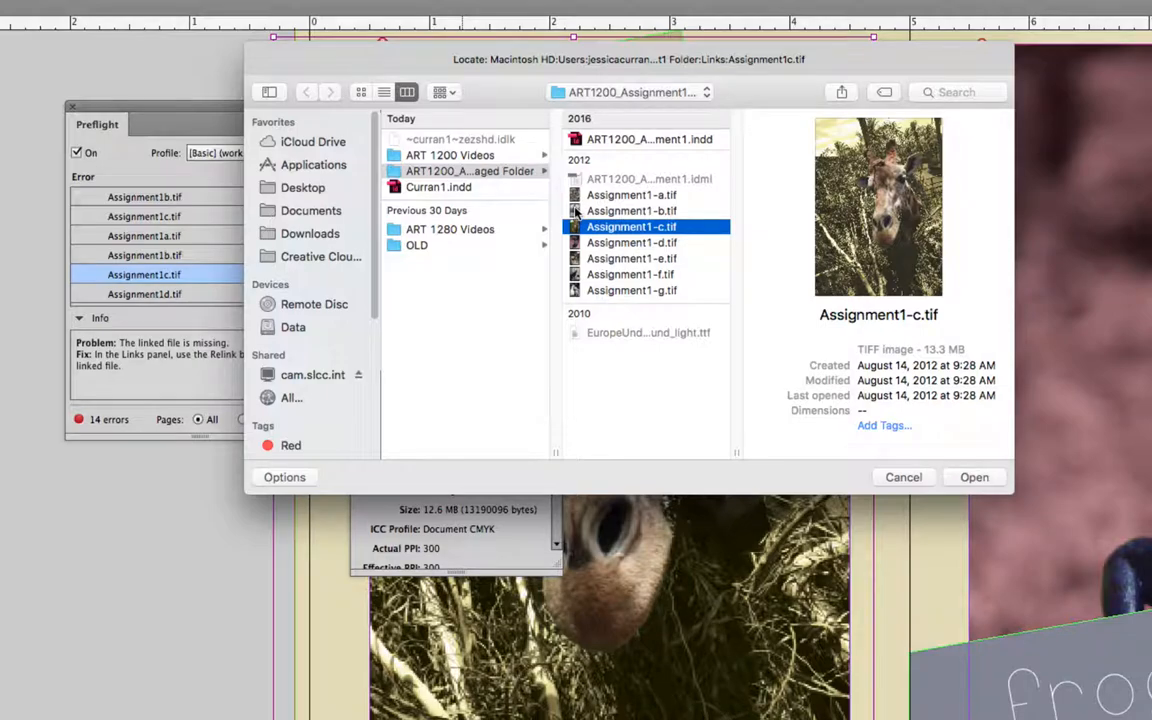
mouse_move(88, 287)
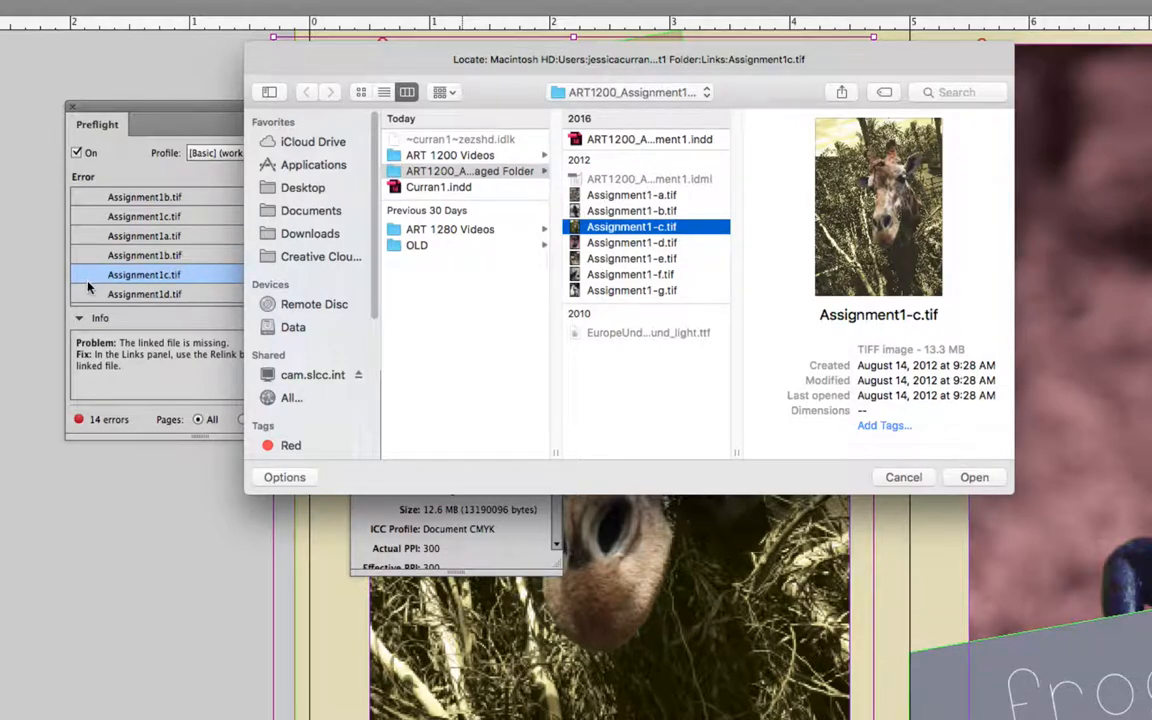
mouse_move(168, 293)
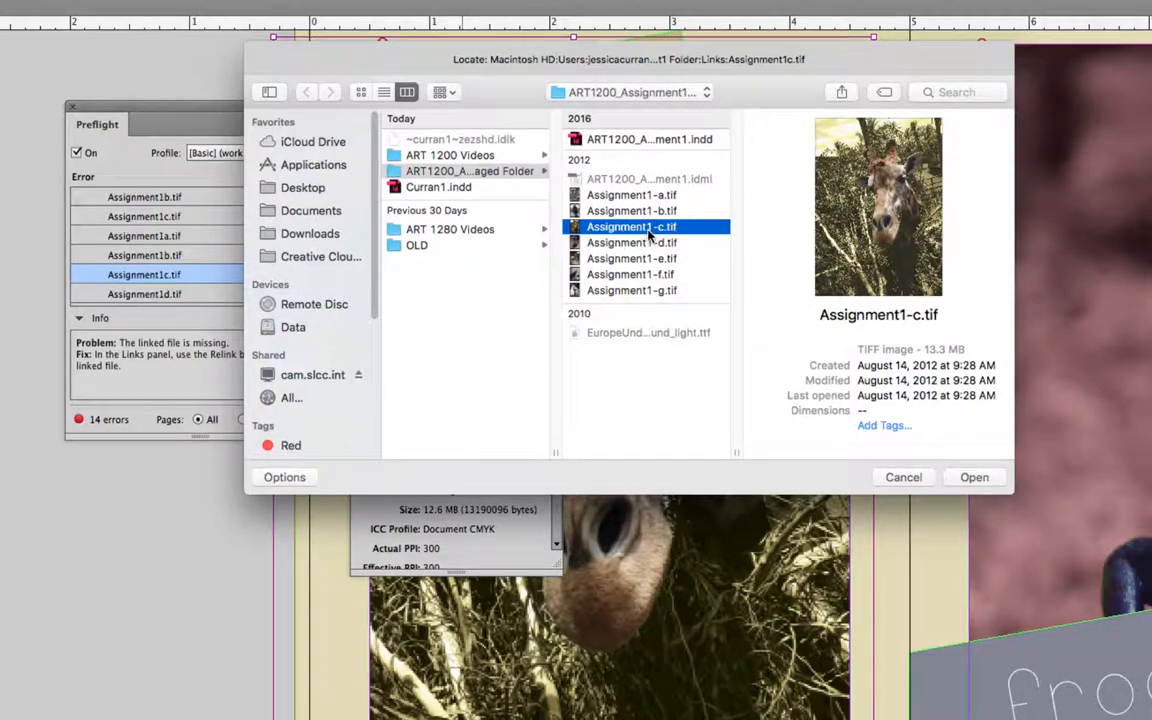
mouse_move(705, 235)
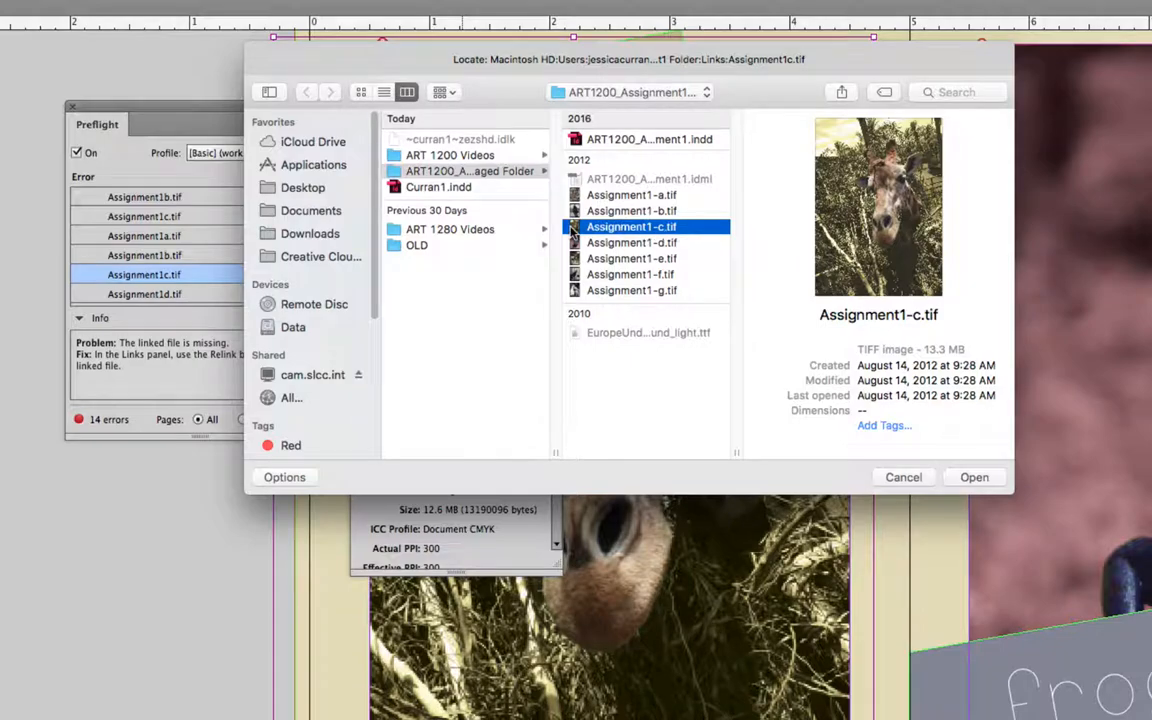
mouse_move(975, 457)
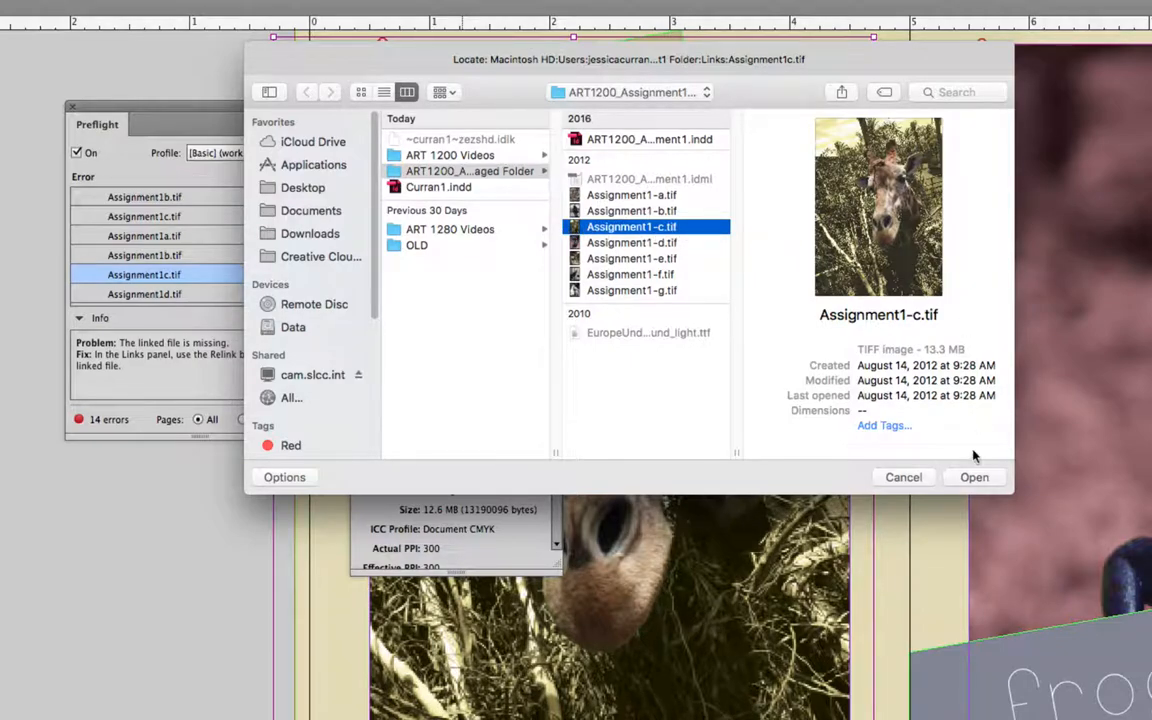
- Relink page 4's giraffe to Assignment1-c.tif and go to the other missing giraffe placement
click(974, 477)
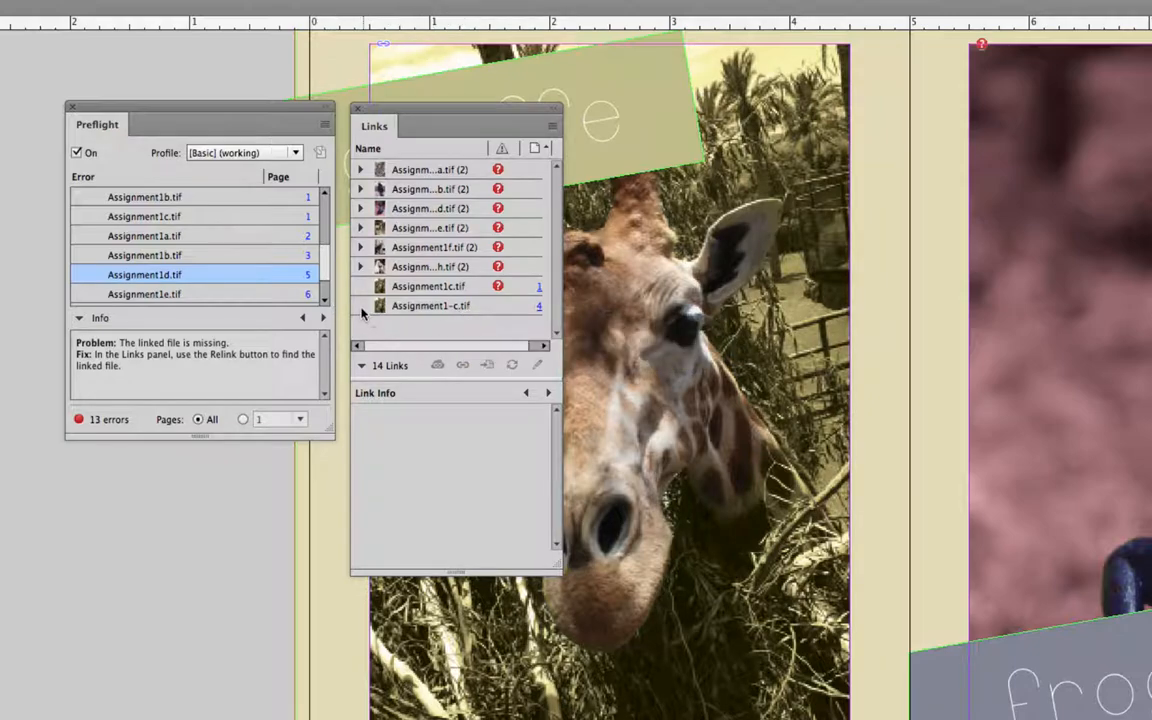
mouse_move(390, 313)
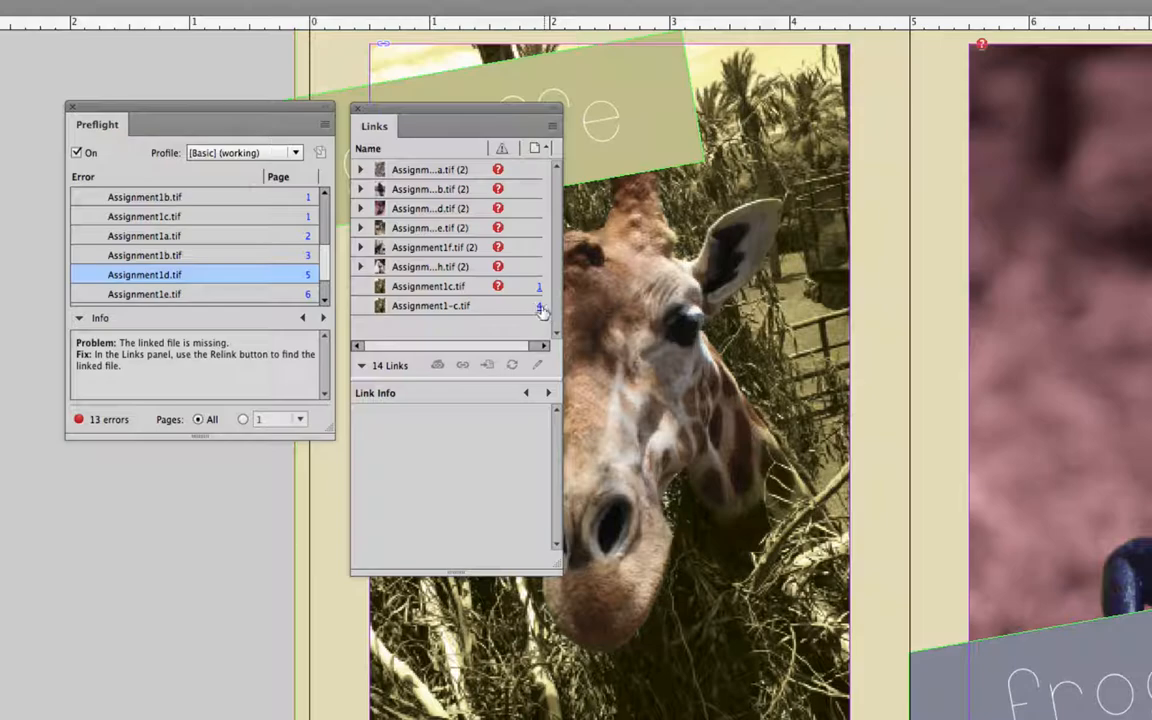
click(428, 286)
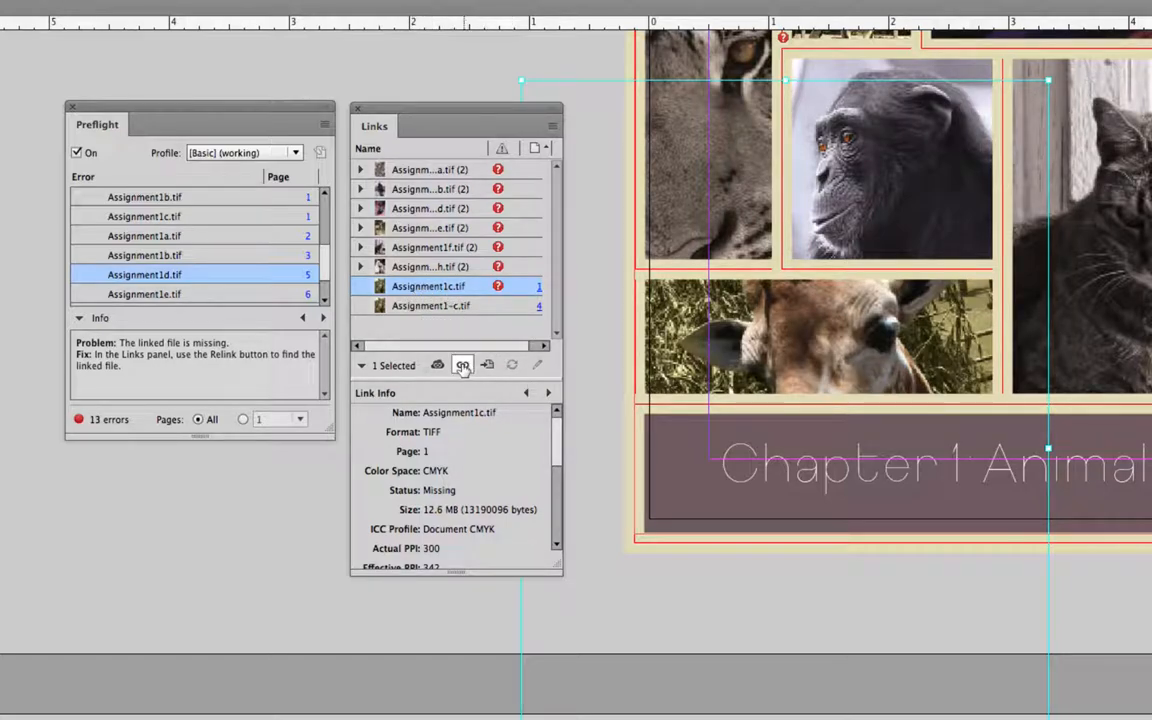
- Relink the page 1 giraffe to Assignment1-c.tif
click(462, 364)
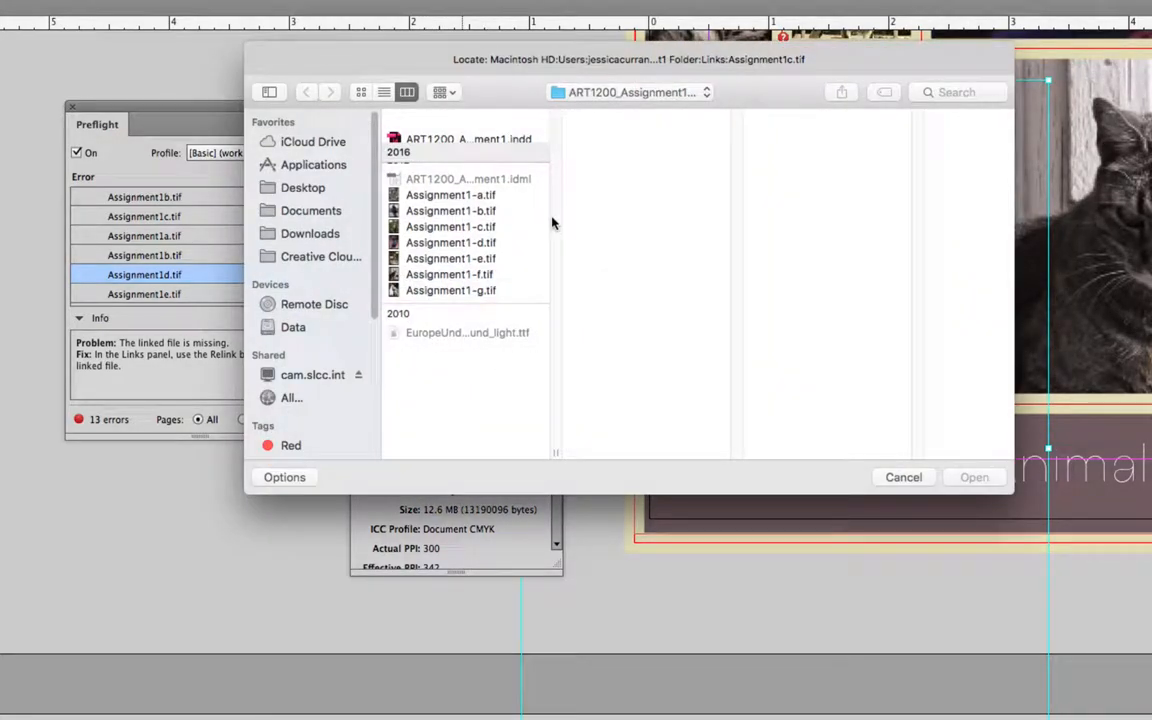
click(450, 226)
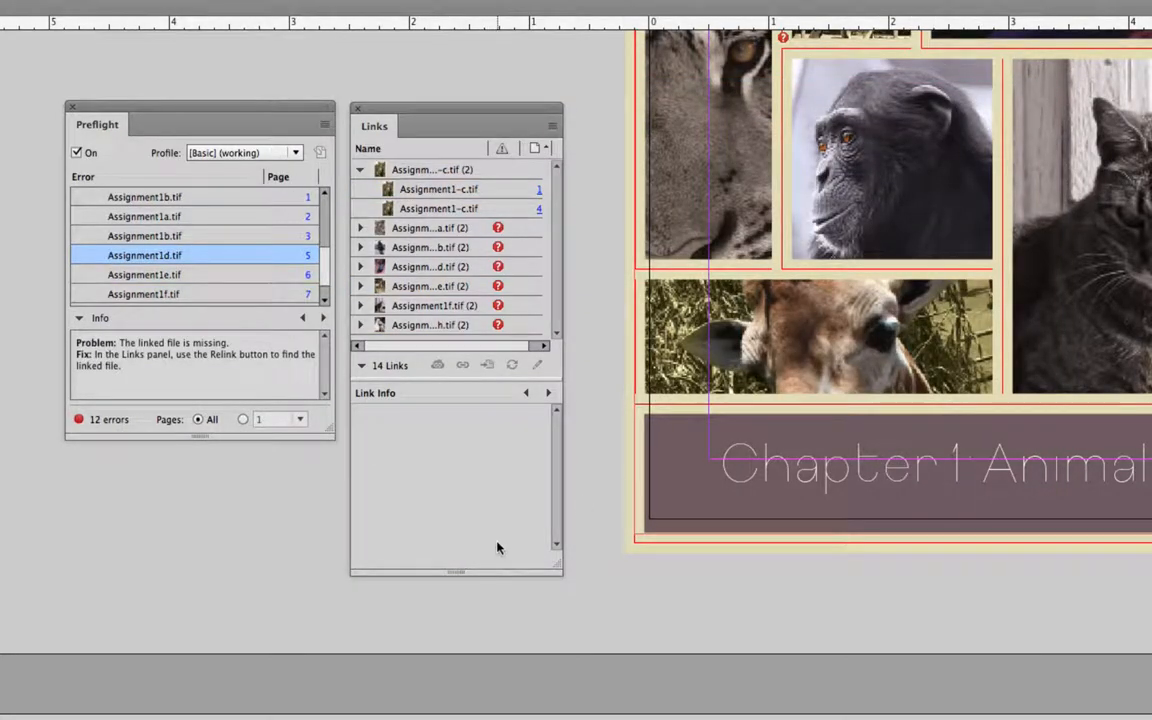
mouse_move(463, 498)
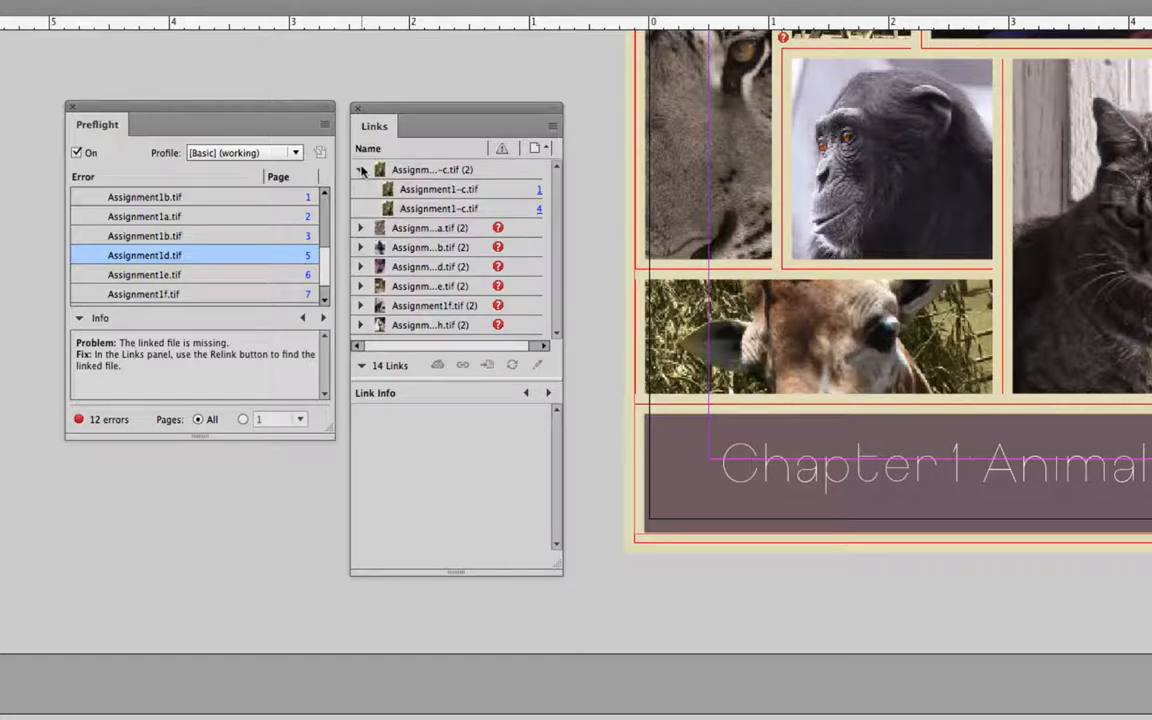
- Collapse the giraffe entries and relink Assignment1a.tif to the tiger file Assignment1-a.tif
click(430, 189)
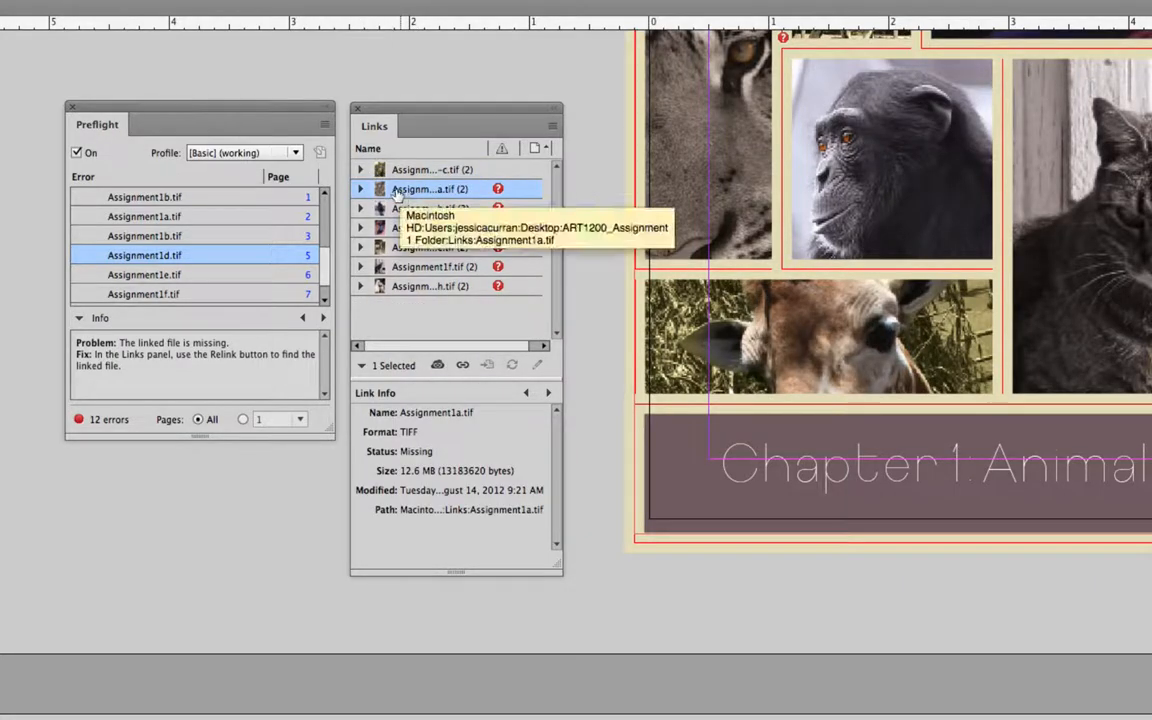
click(360, 189)
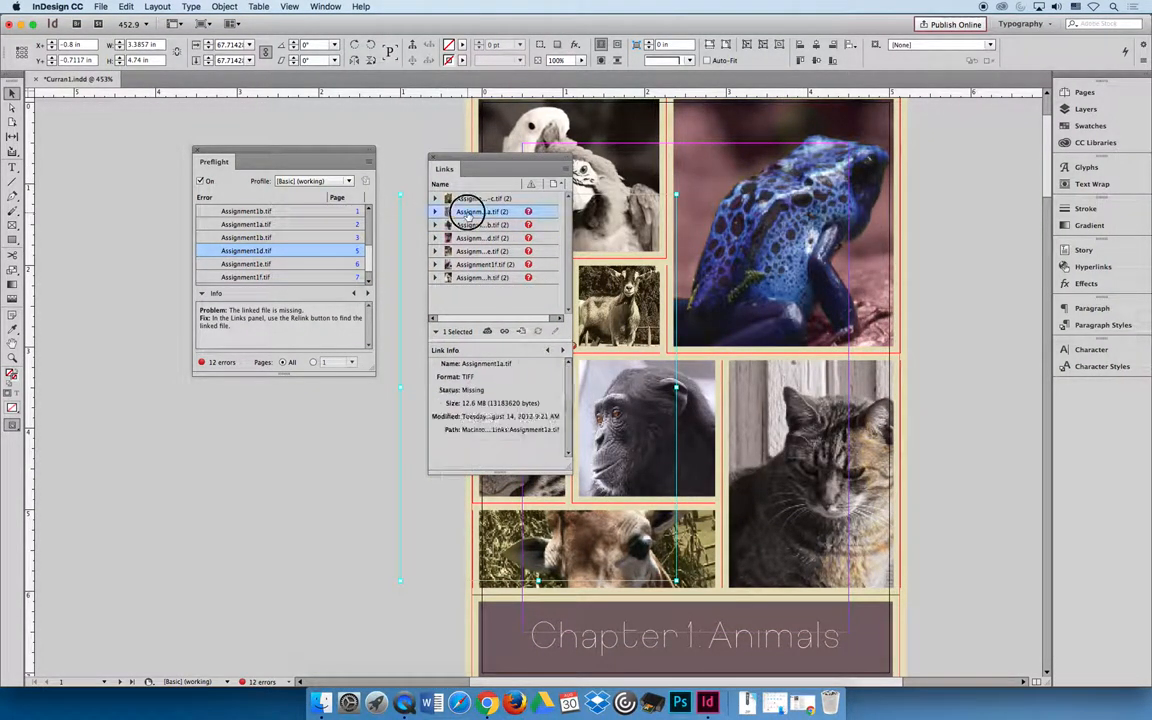
mouse_move(530, 315)
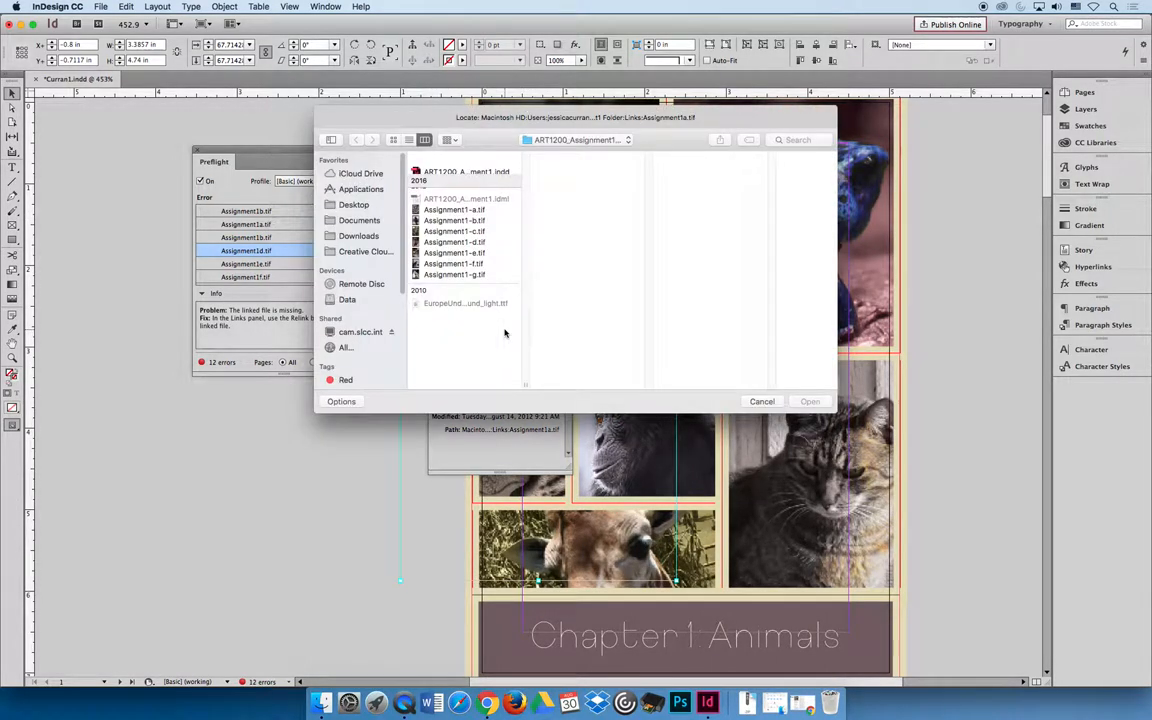
click(454, 209)
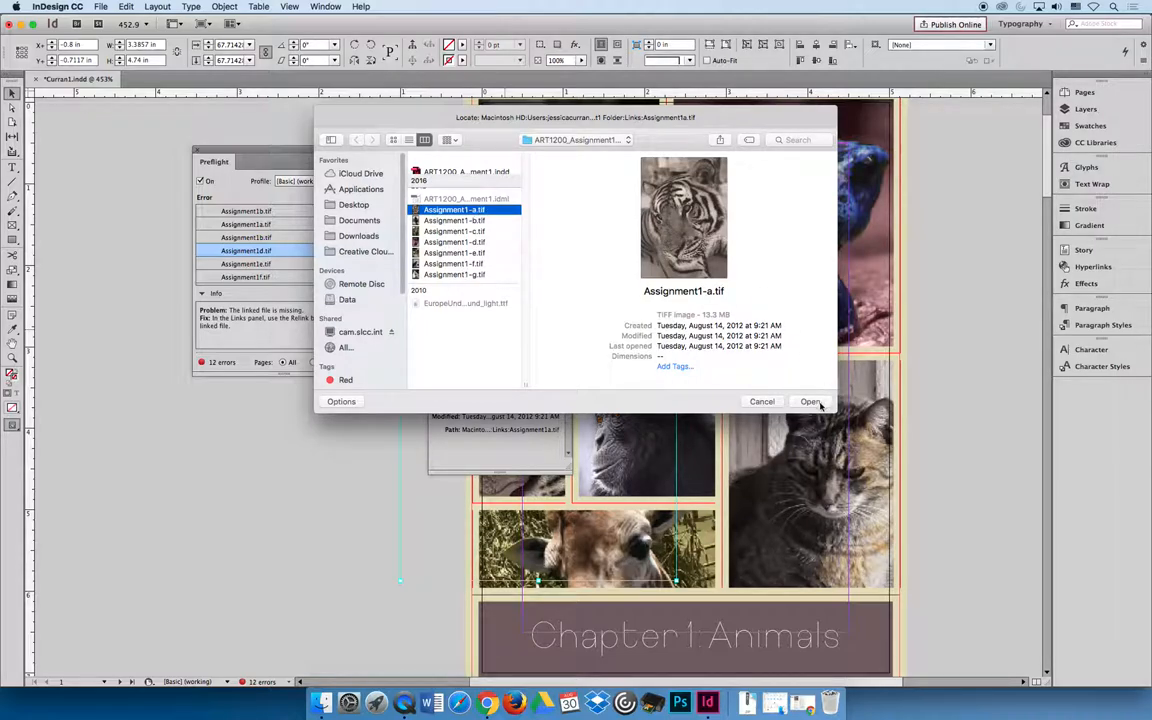
click(810, 401)
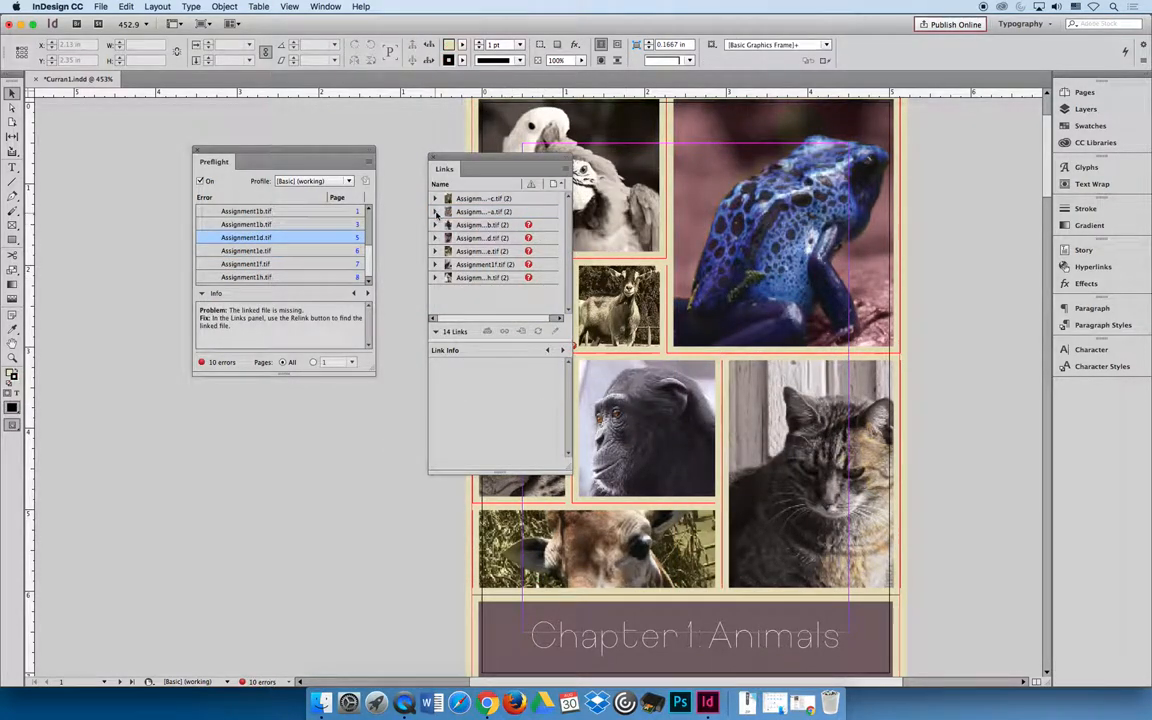
click(435, 224)
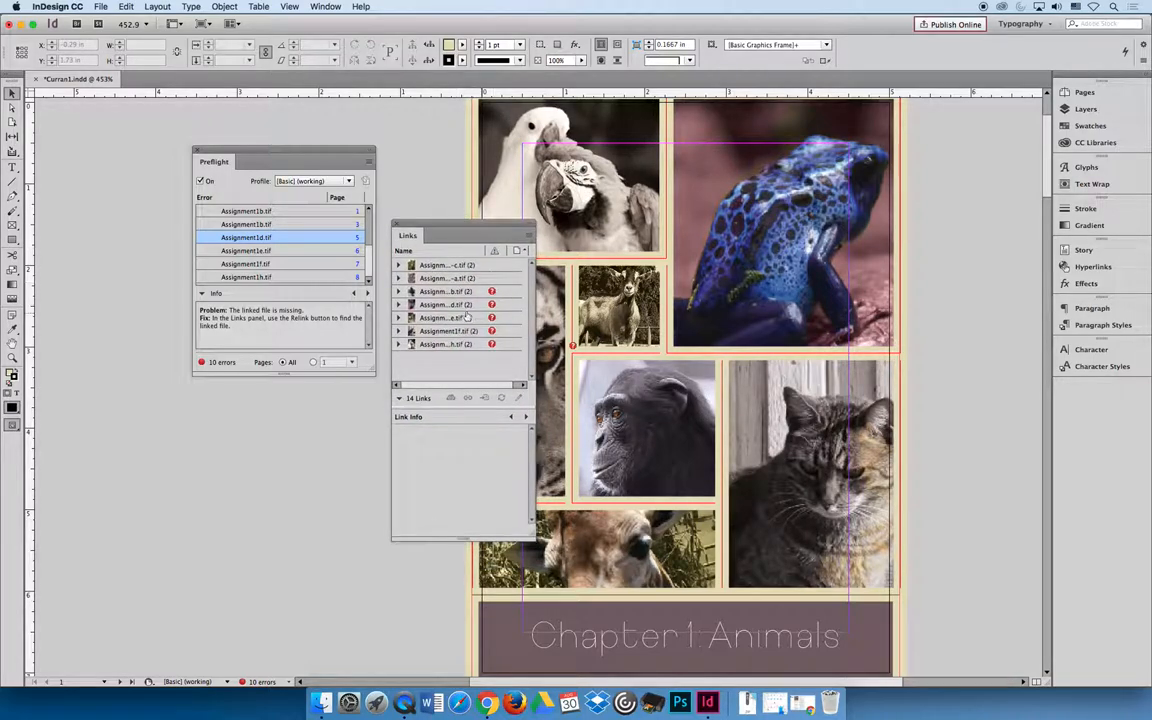
click(398, 291)
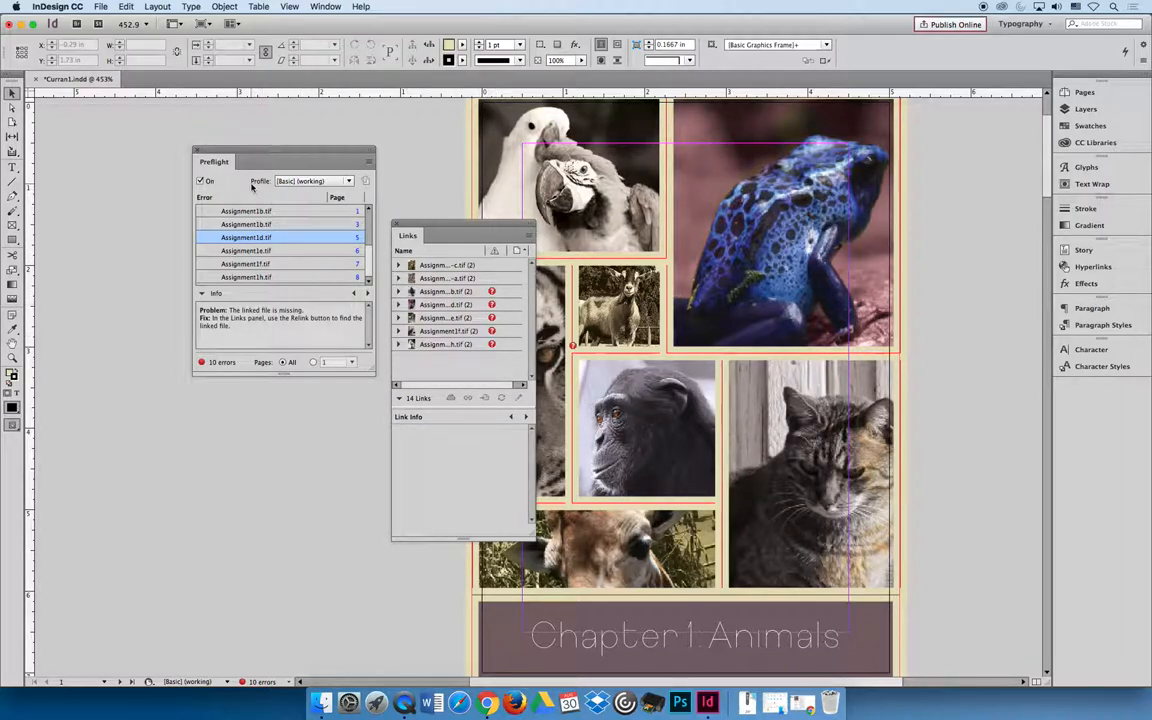
mouse_move(254, 286)
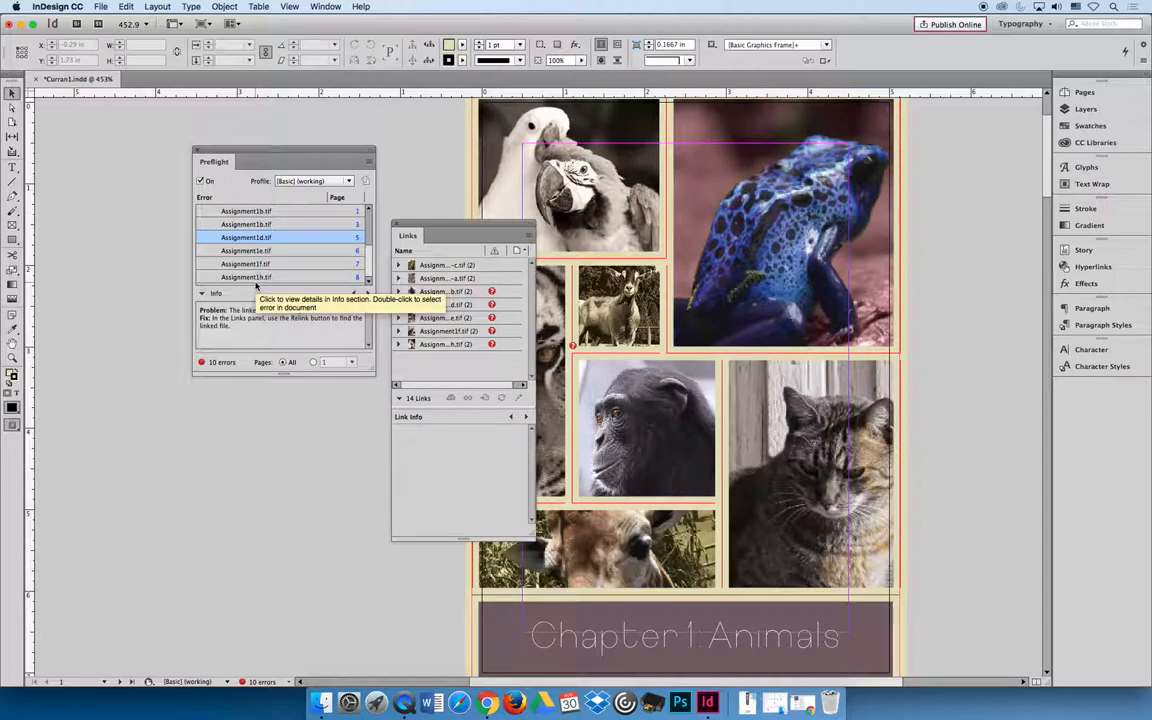